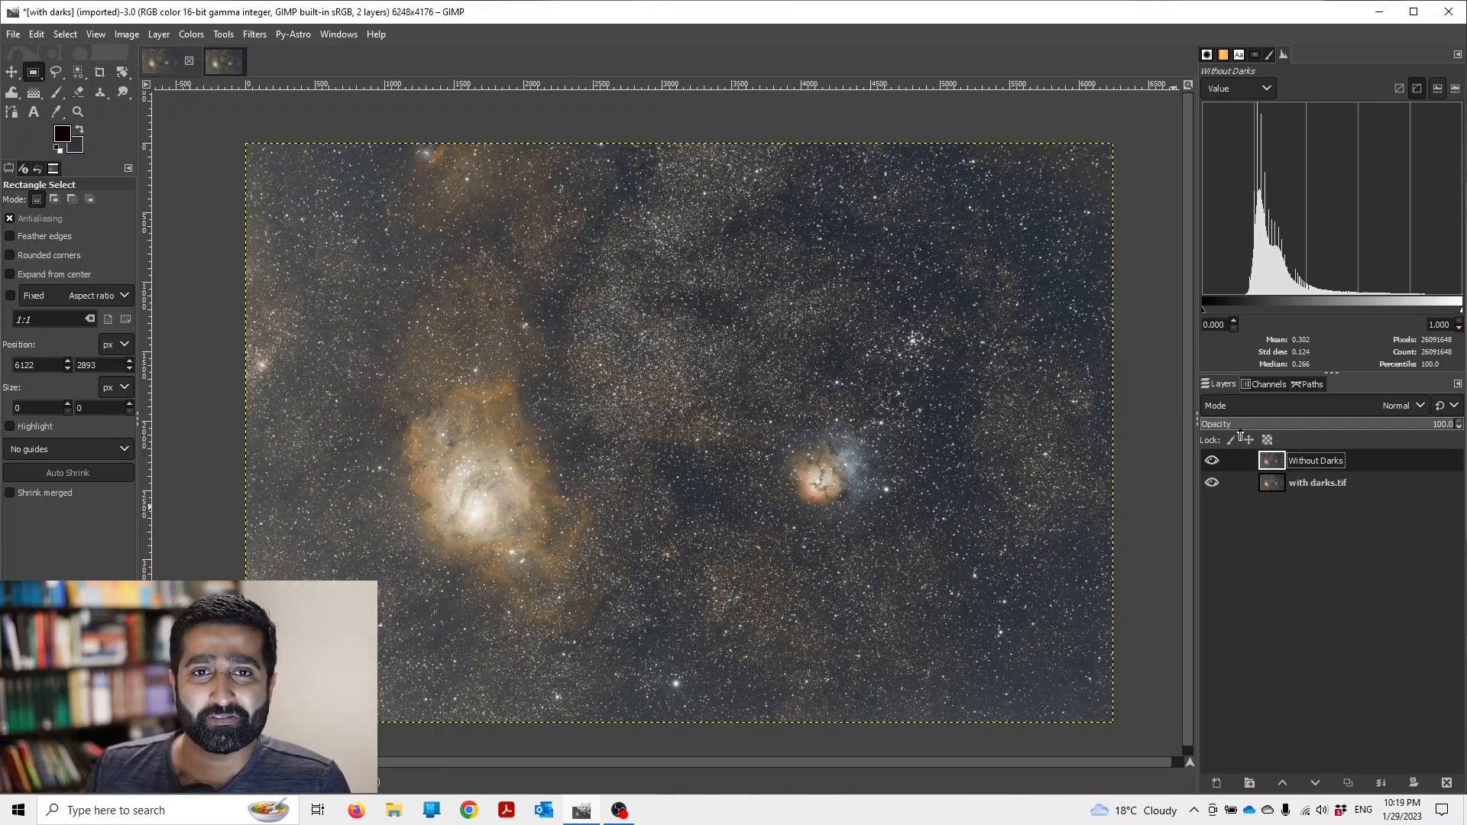
Toggle the Without Darks layer on and off over the whole image to compare against 'with darks.tif'.
{"action": "left_click", "coordinate": [1233, 460]}
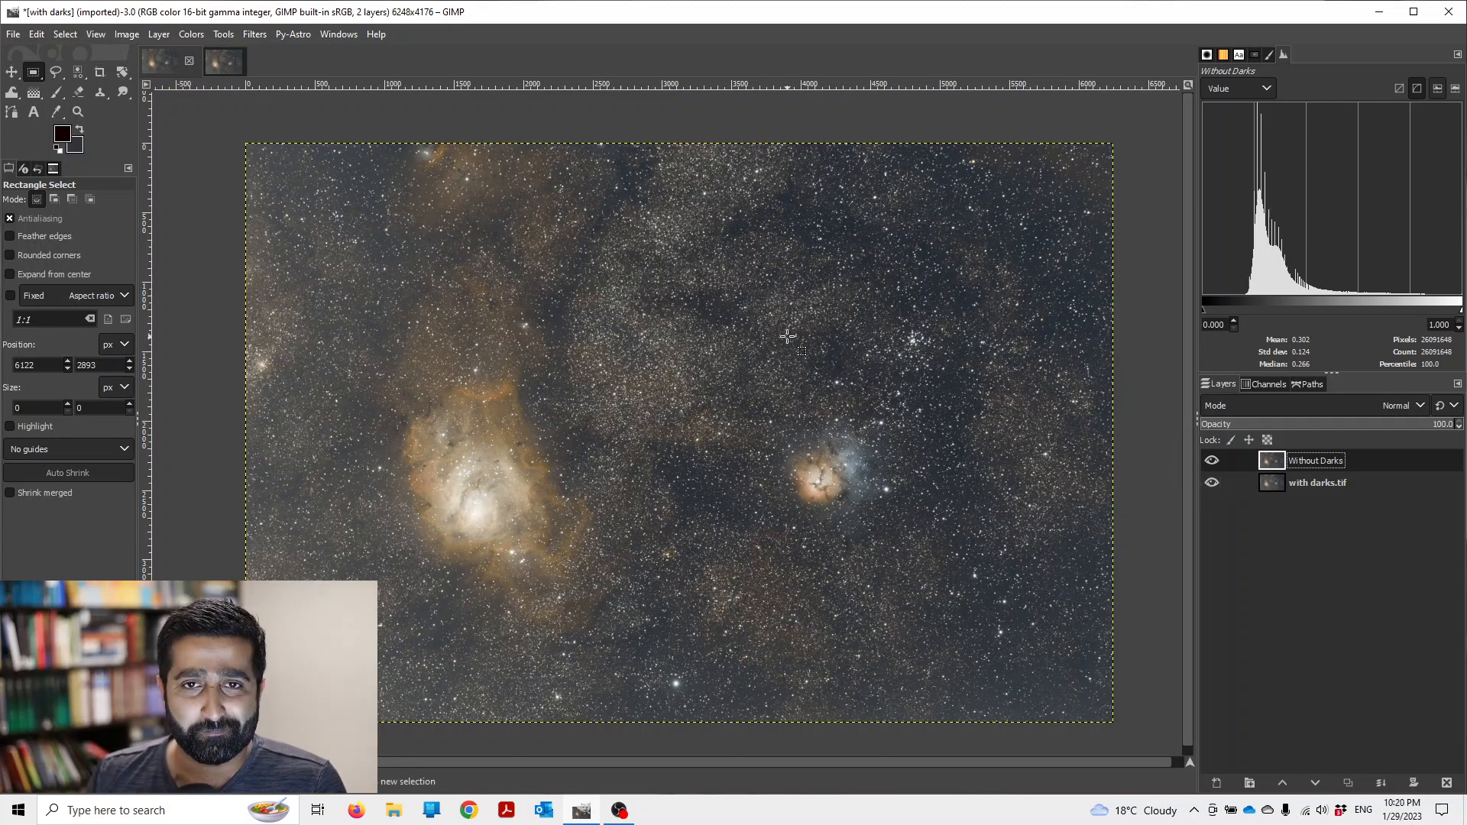
{"action": "mouse_move", "coordinate": [641, 365]}
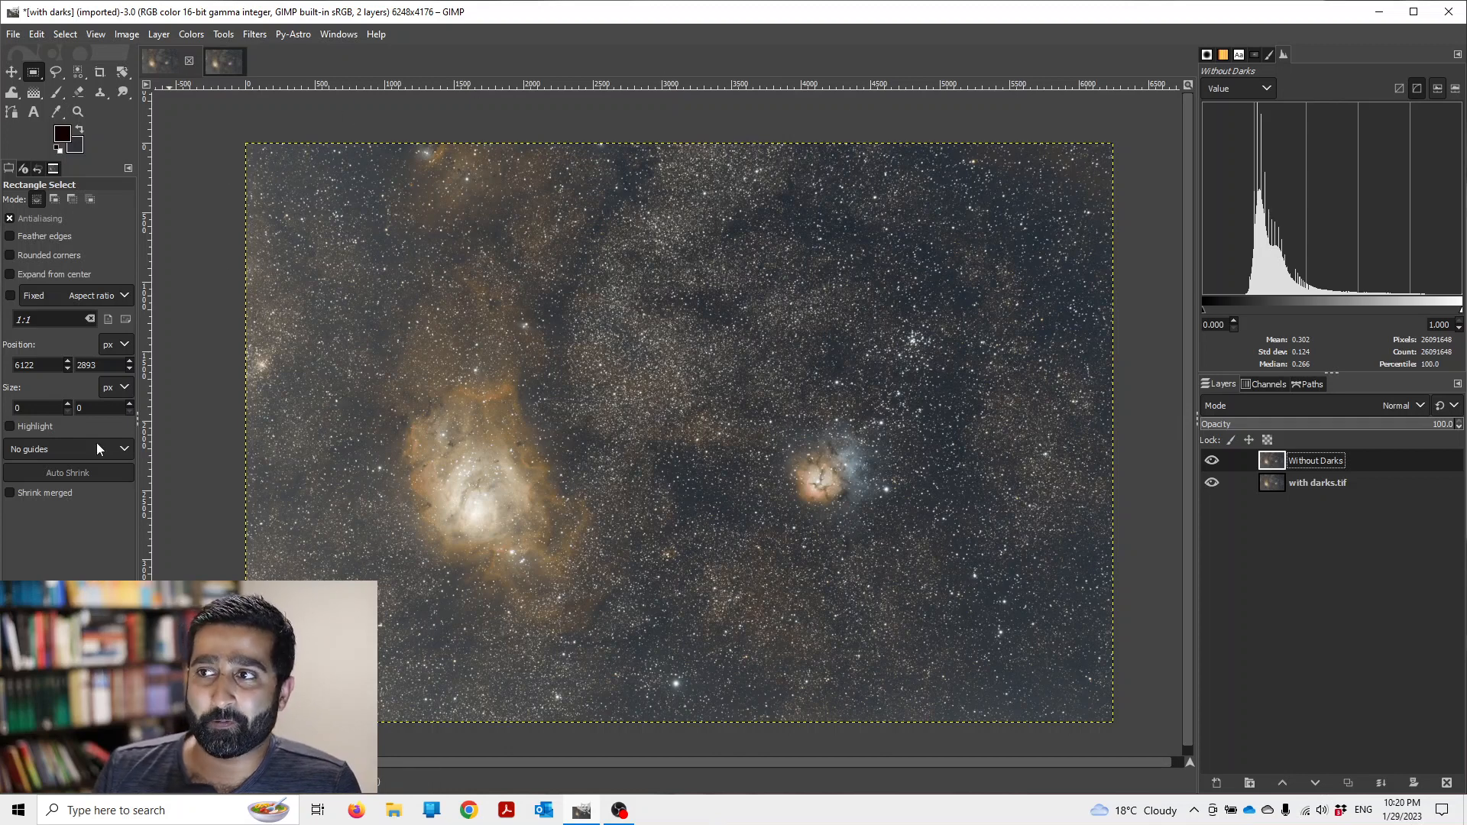
{"action": "left_click", "coordinate": [1212, 459]}
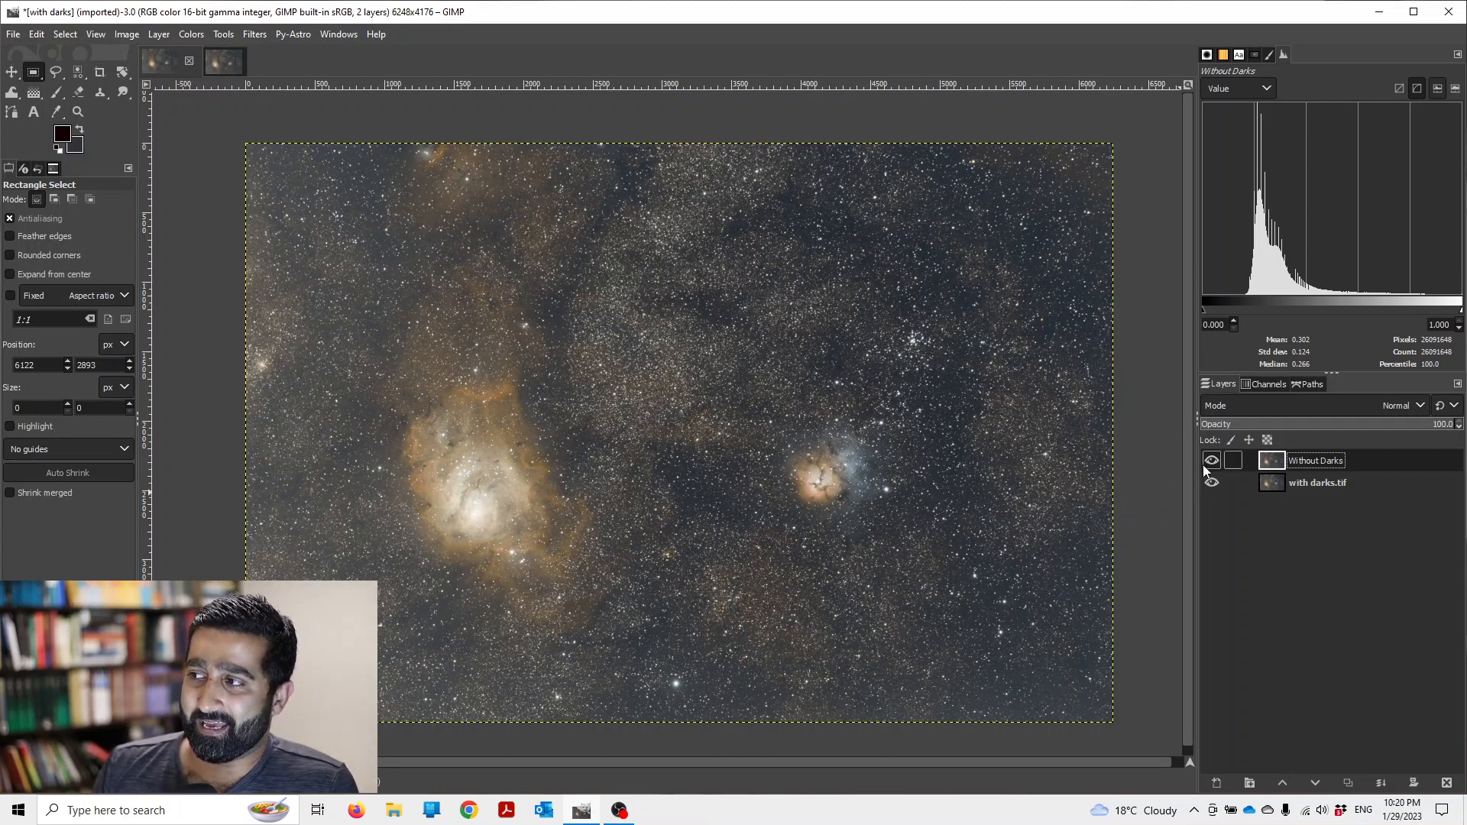
{"action": "left_click", "coordinate": [1210, 460]}
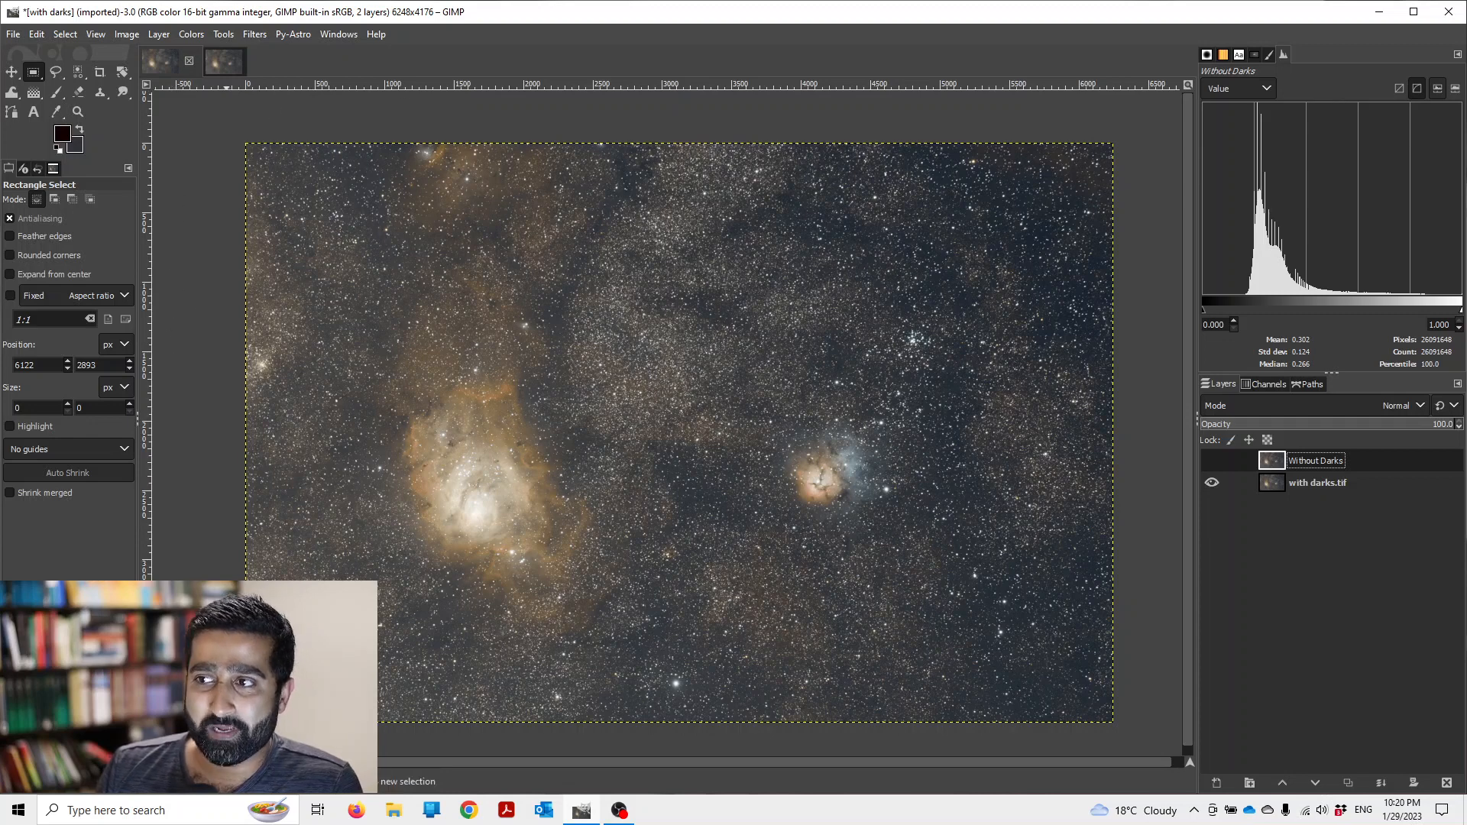
{"action": "mouse_move", "coordinate": [1113, 632]}
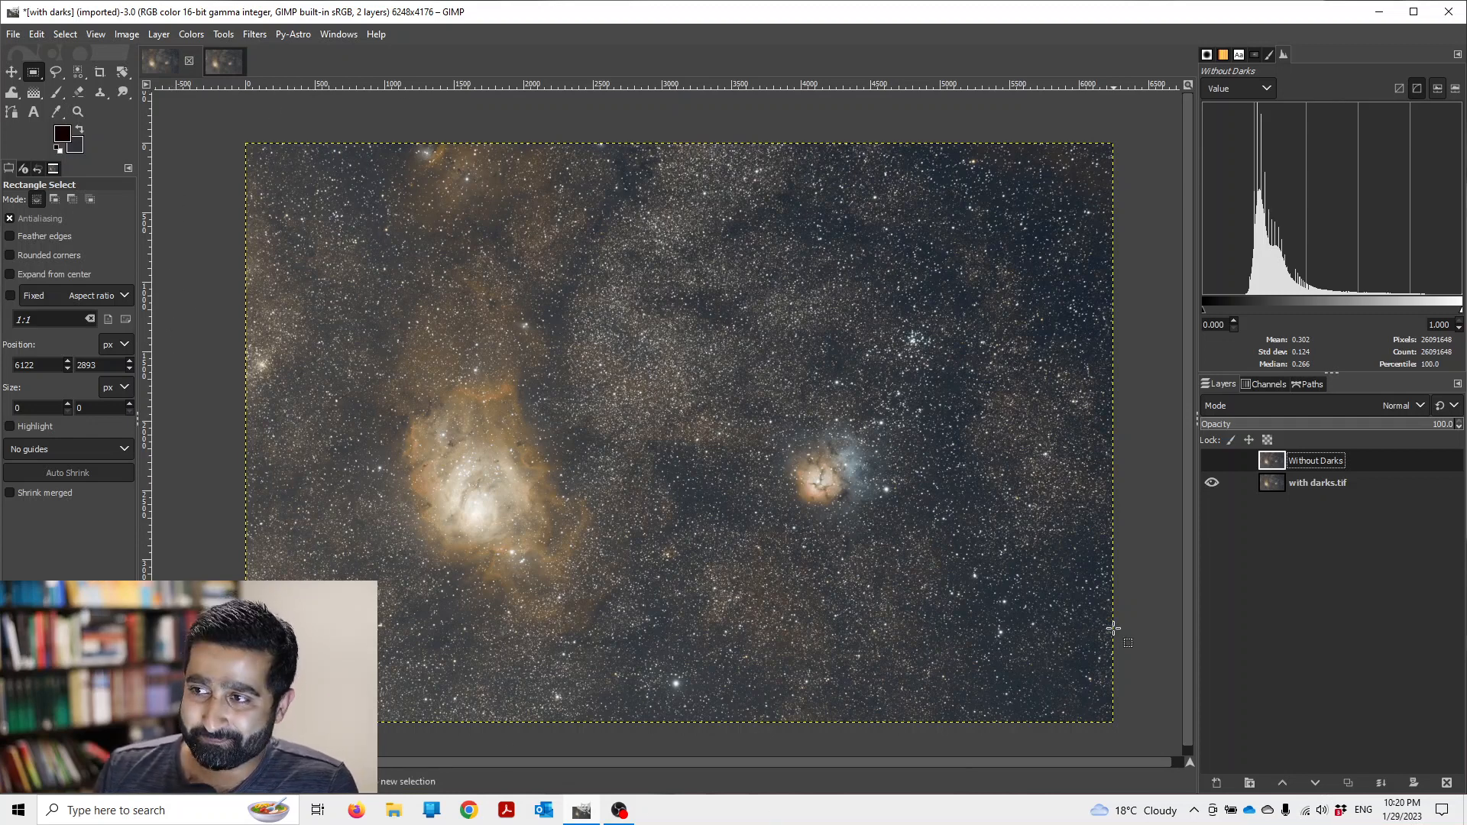
{"action": "left_click", "coordinate": [1211, 460]}
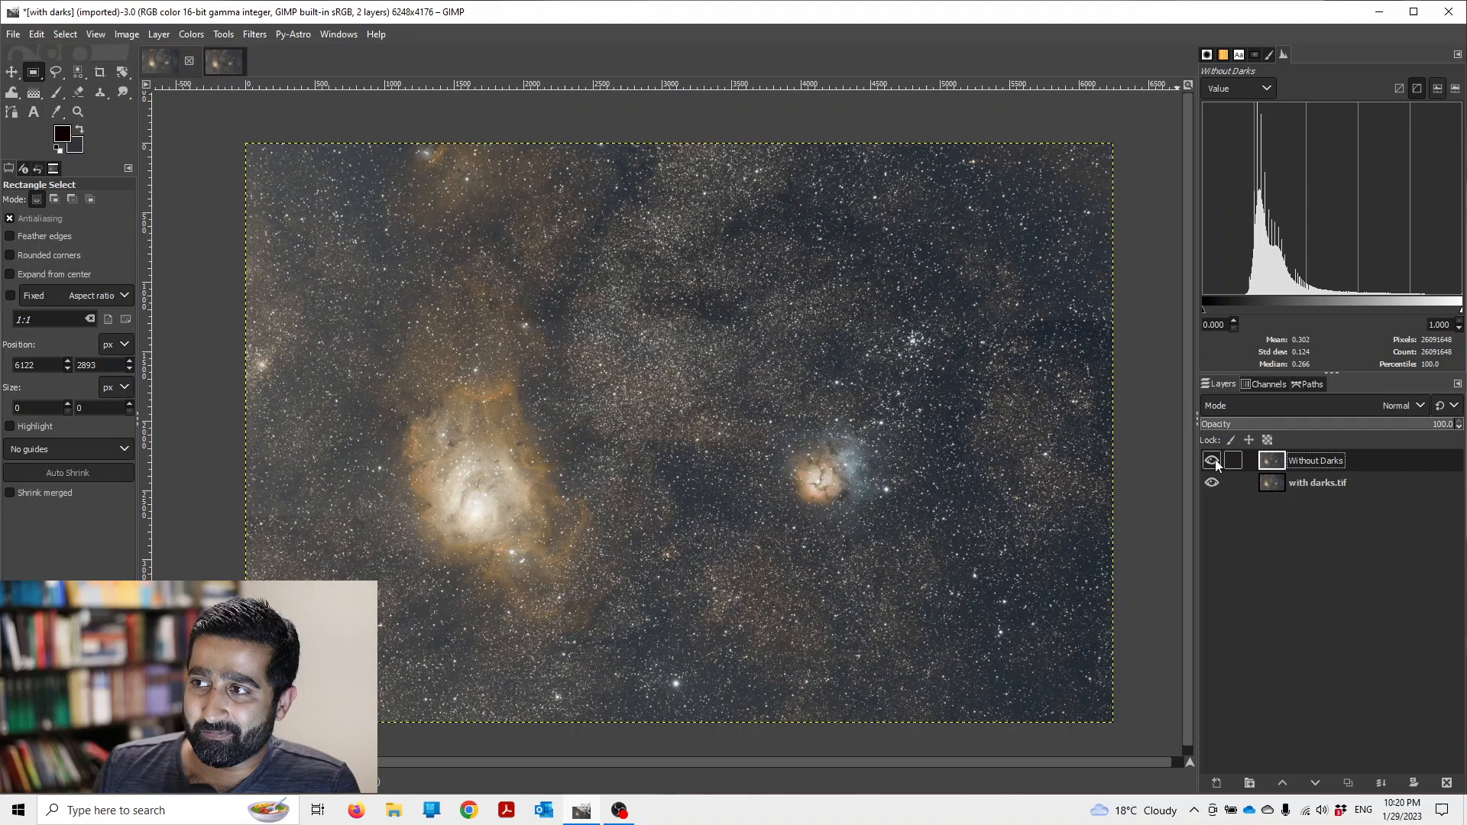
{"action": "left_click", "coordinate": [1210, 459]}
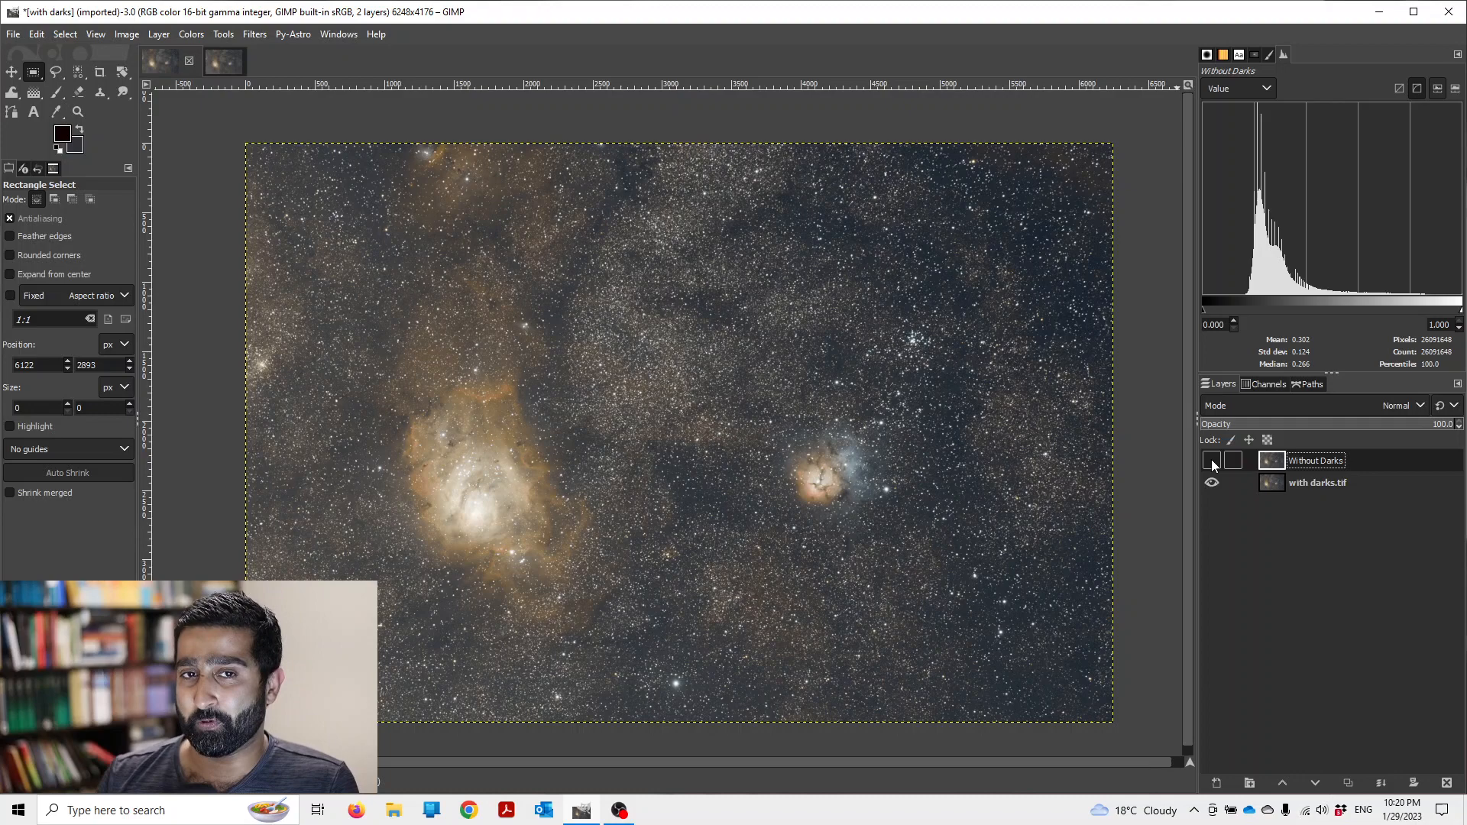
{"action": "left_click", "coordinate": [1210, 460]}
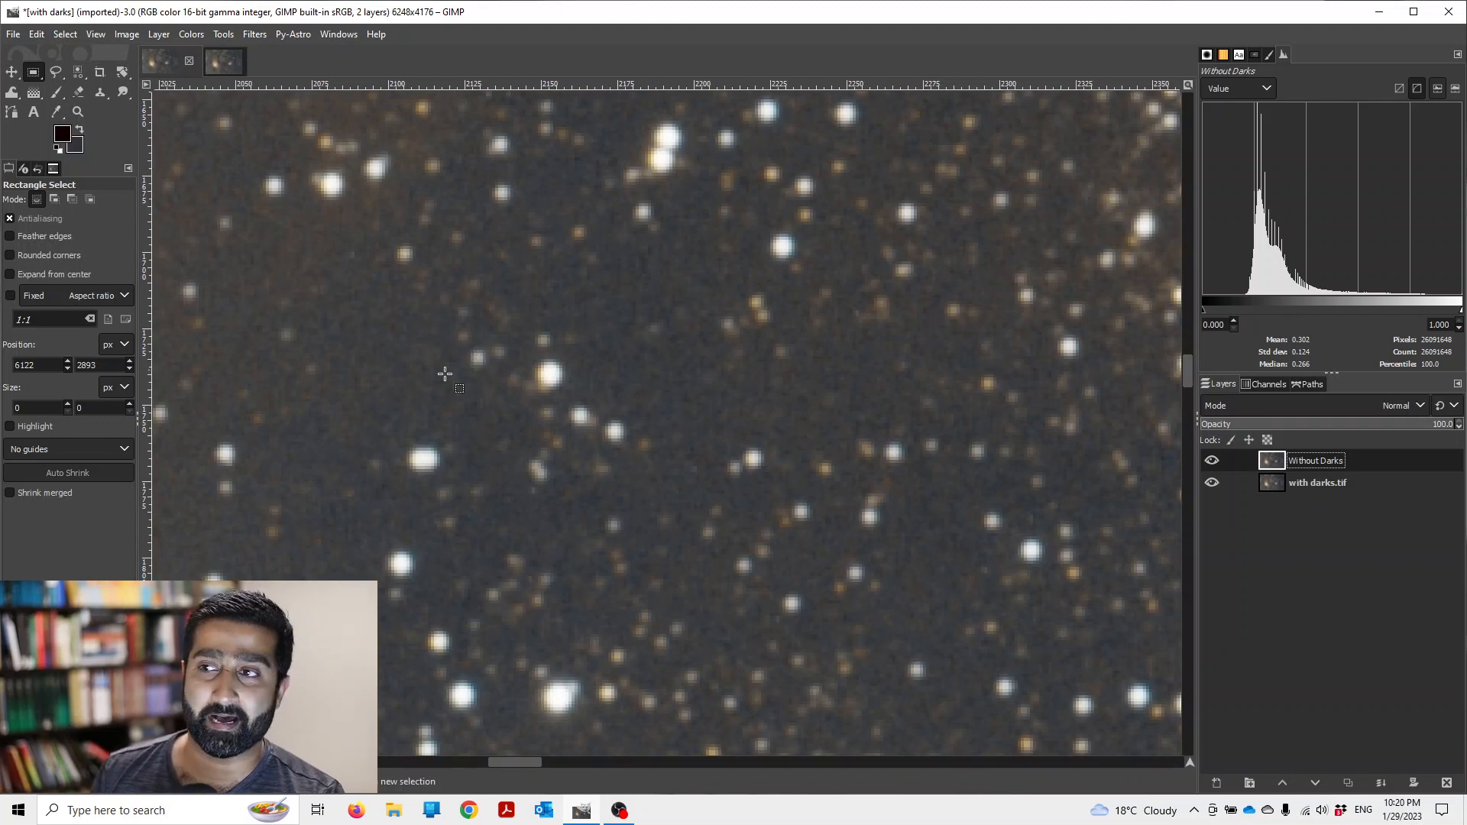
On the zoomed-in dark star field, toggle Without Darks visibility repeatedly, ending hidden.
{"action": "left_click", "coordinate": [1212, 460]}
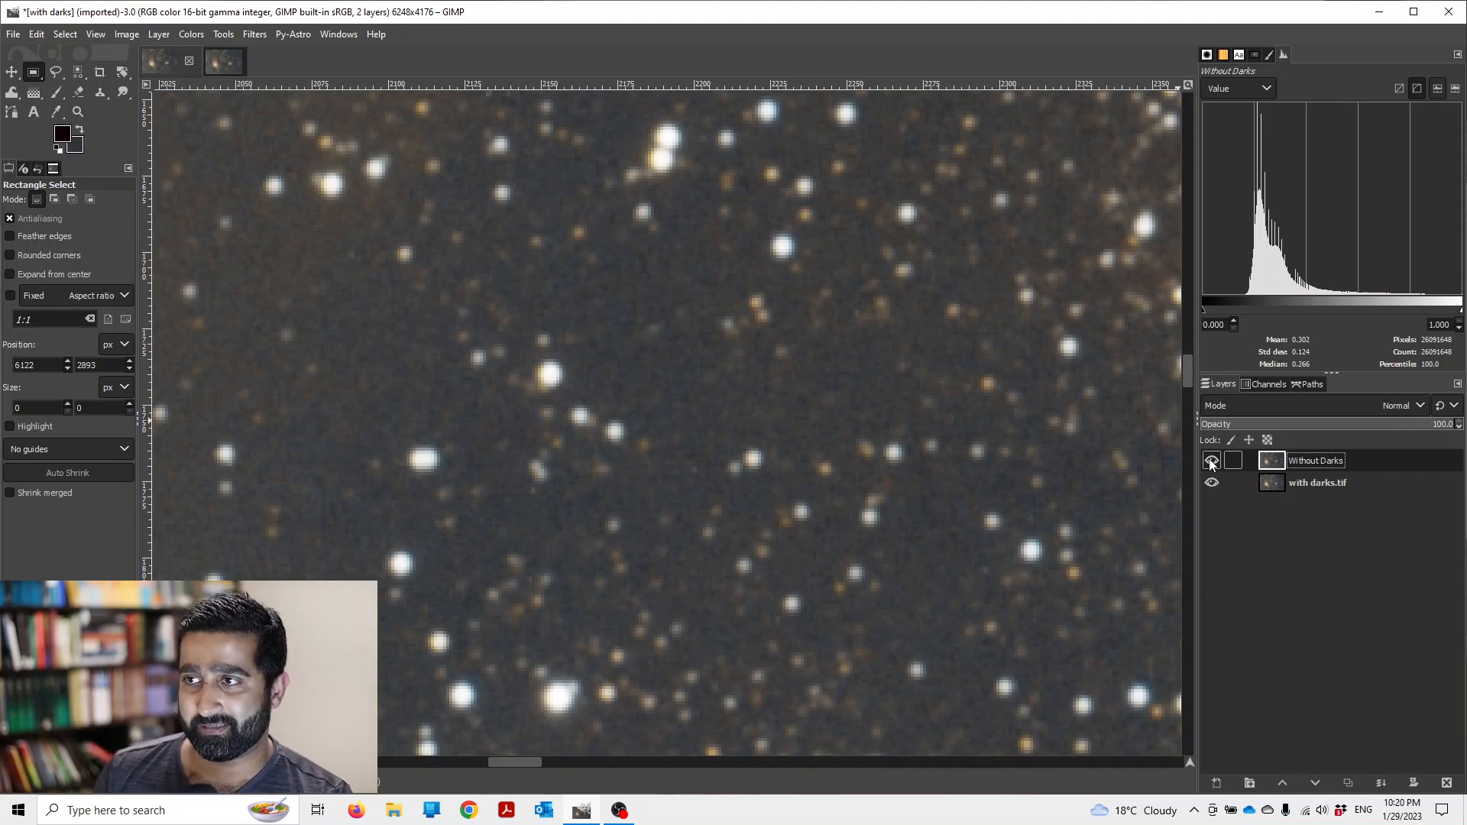
{"action": "left_click", "coordinate": [1212, 460]}
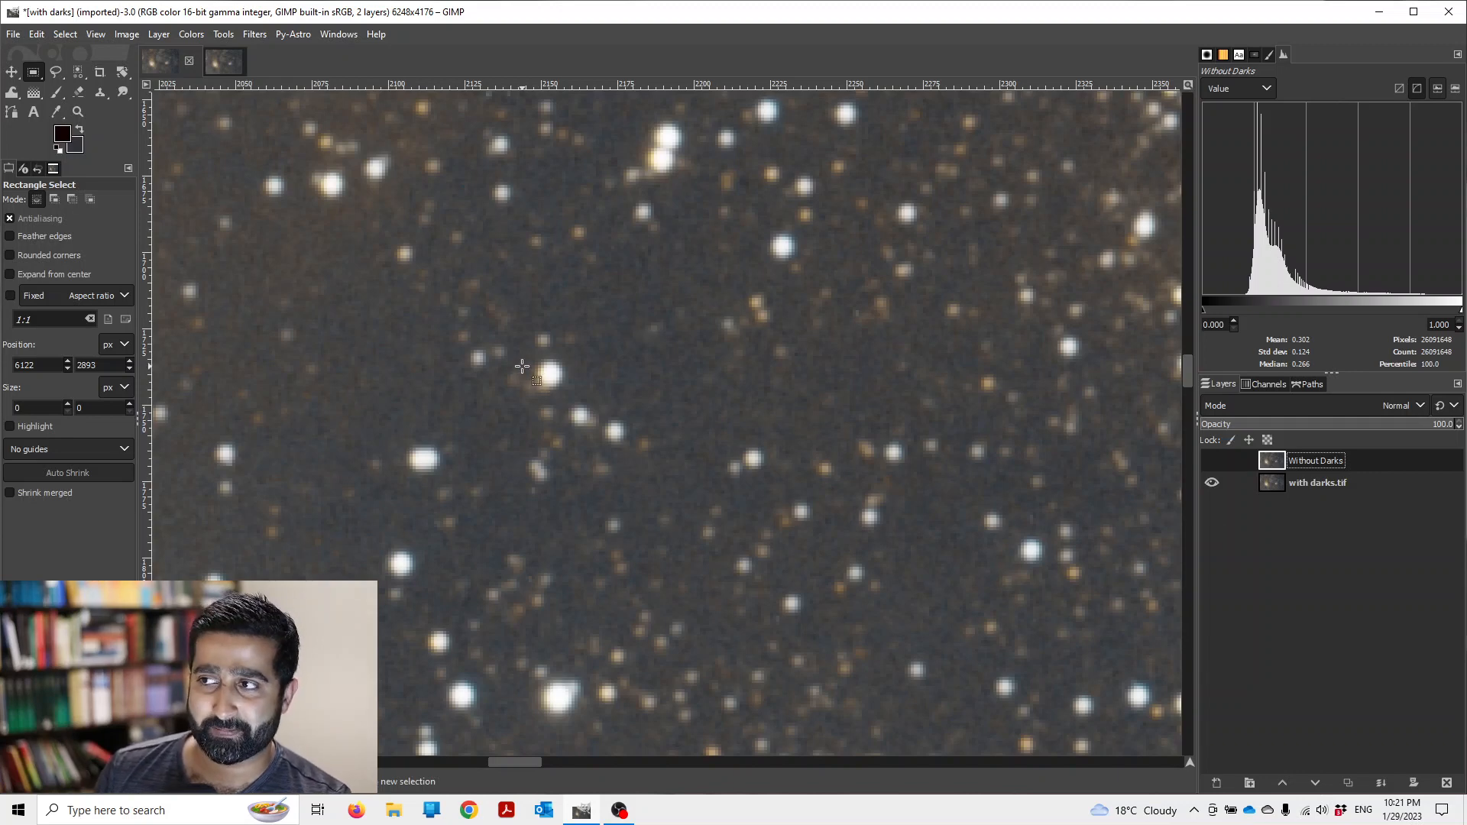
{"action": "left_click", "coordinate": [1212, 460]}
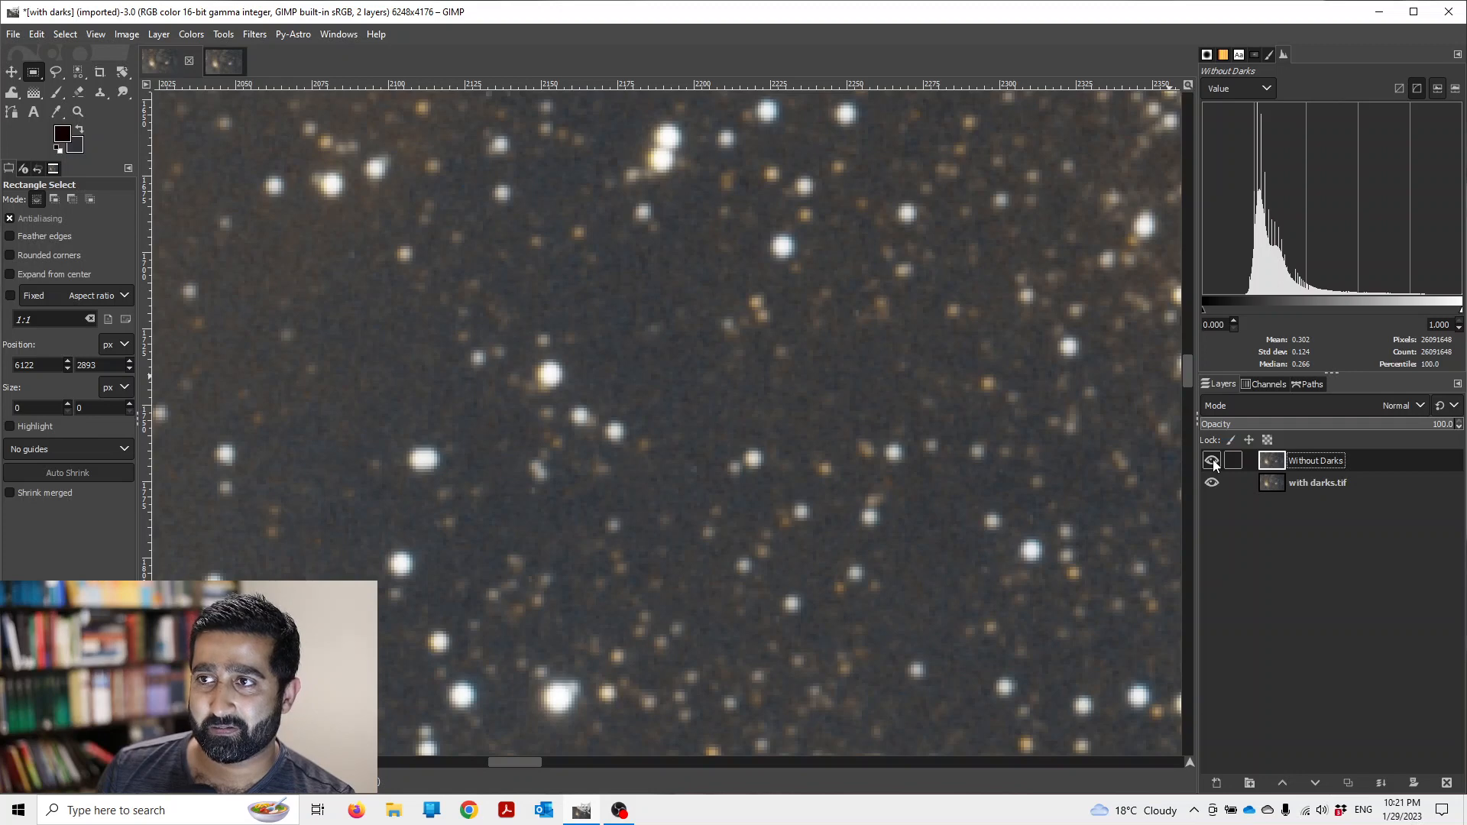
{"action": "left_click", "coordinate": [1210, 460]}
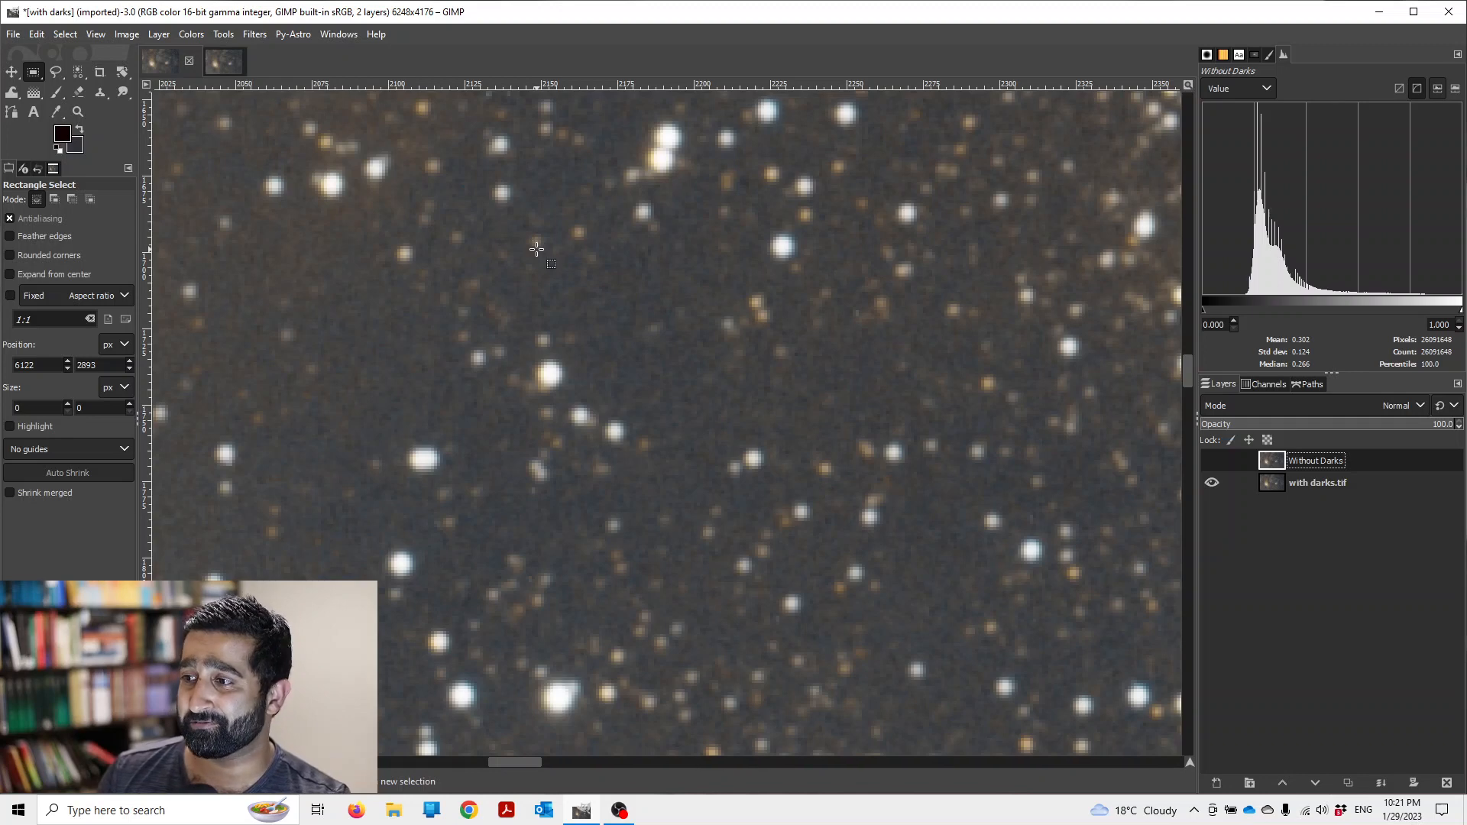
{"action": "mouse_move", "coordinate": [1163, 487]}
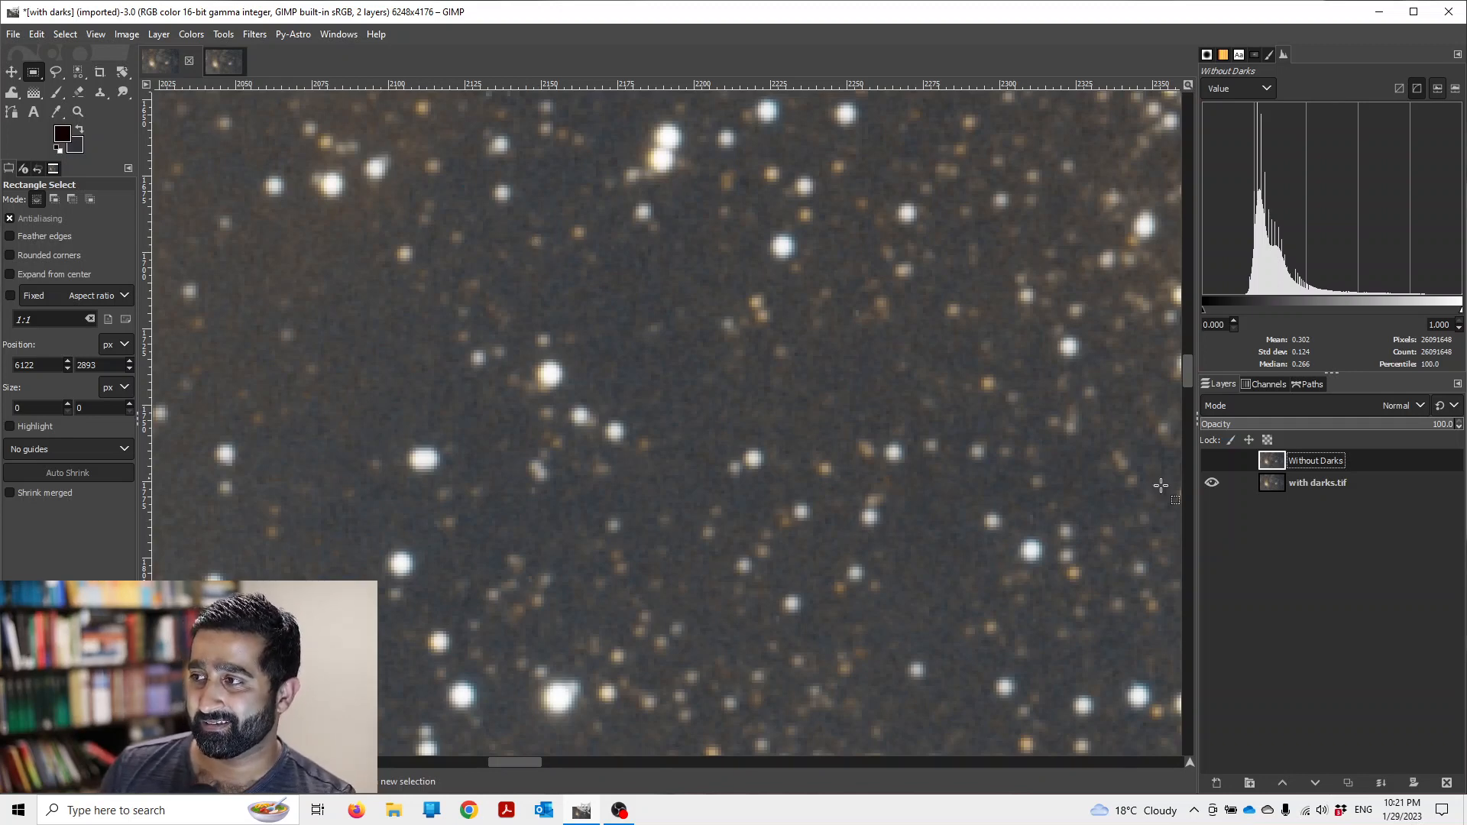
{"action": "mouse_move", "coordinate": [520, 327]}
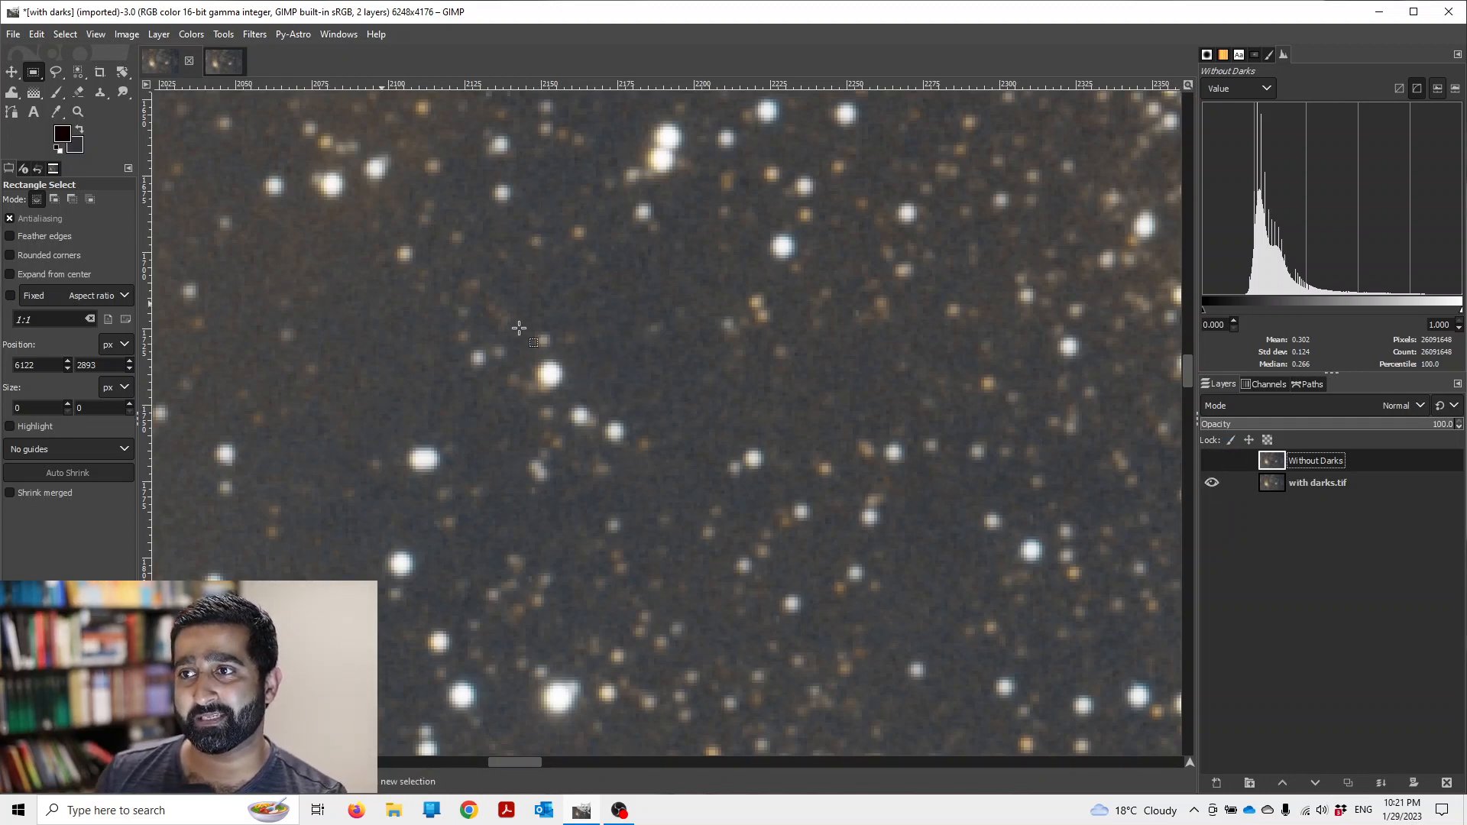
At pixel-level zoom around a star, repeatedly toggle the Without Darks layer to compare stacks.
{"action": "left_click", "coordinate": [1212, 460]}
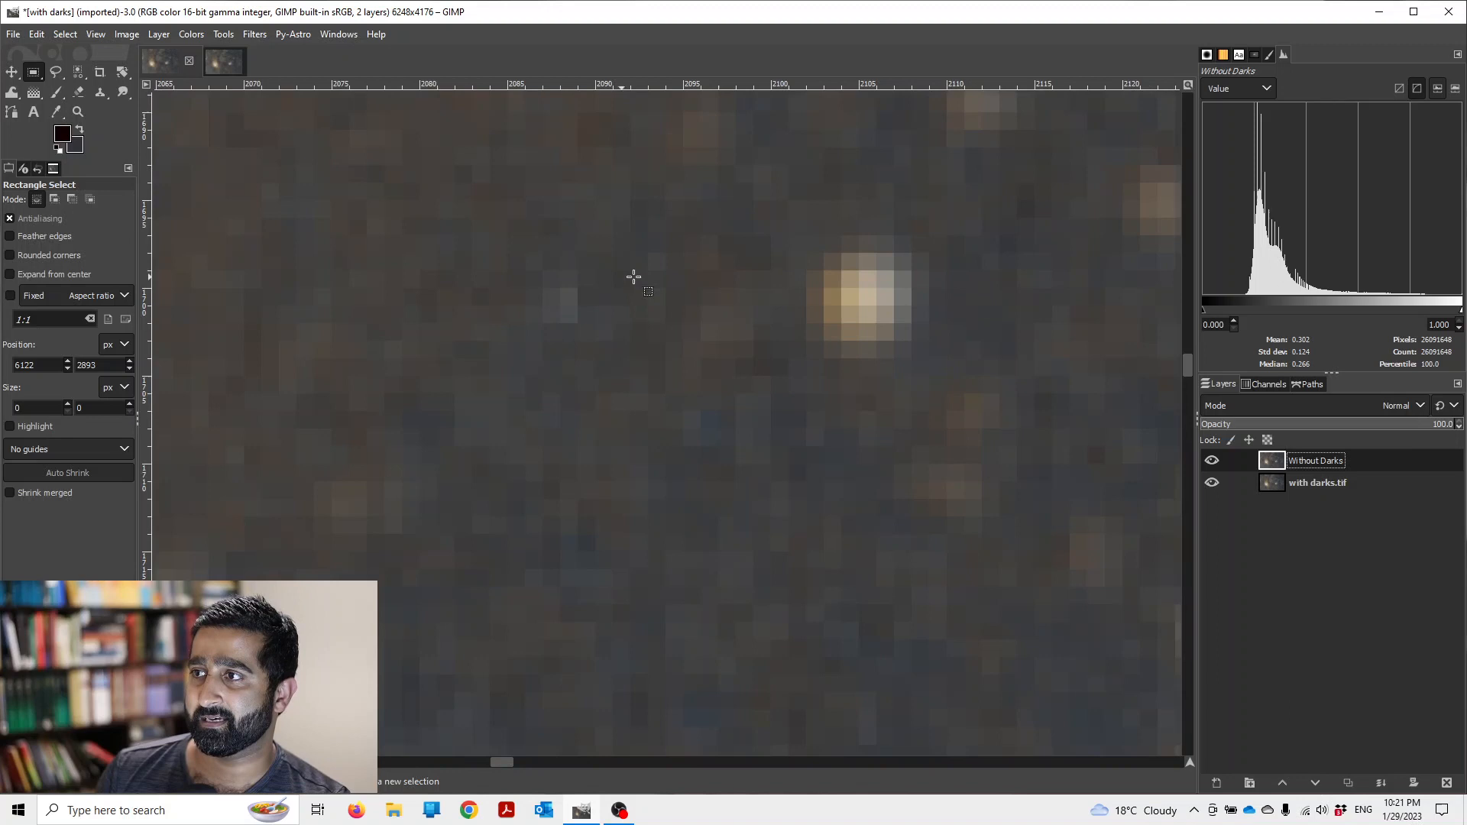
{"action": "left_click", "coordinate": [1211, 482]}
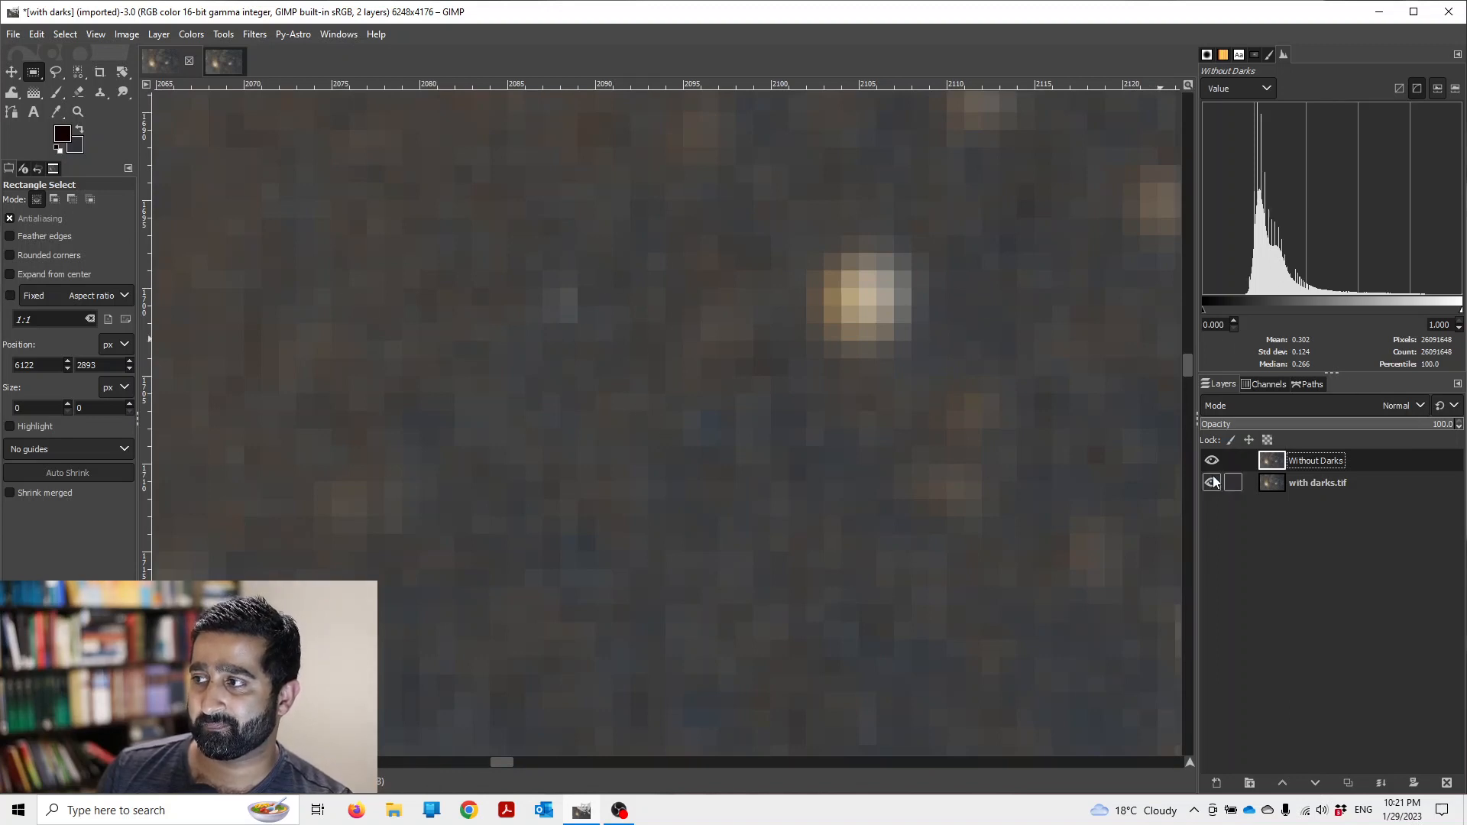
{"action": "left_click", "coordinate": [1212, 482]}
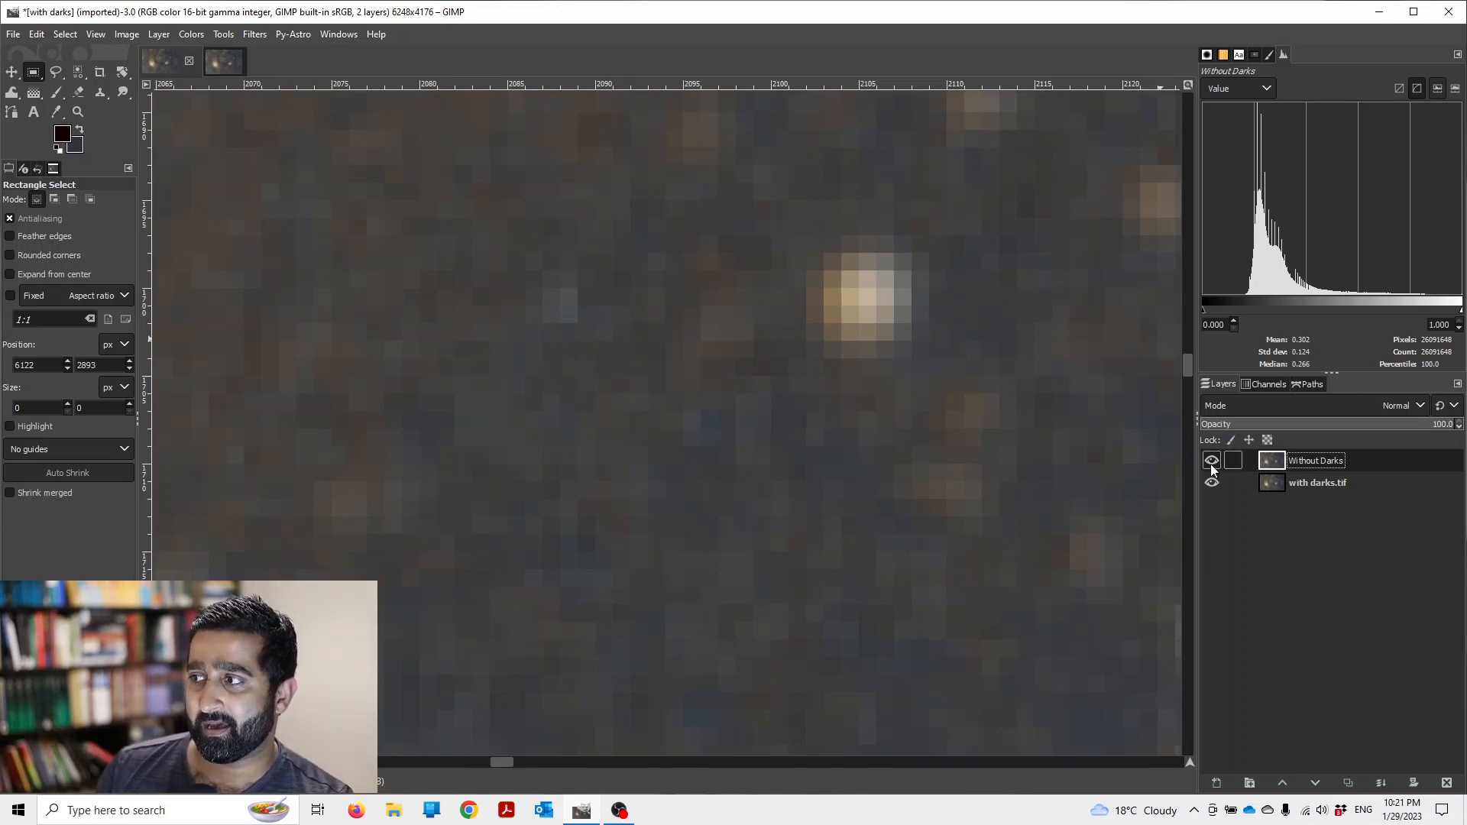
{"action": "left_click", "coordinate": [1212, 460]}
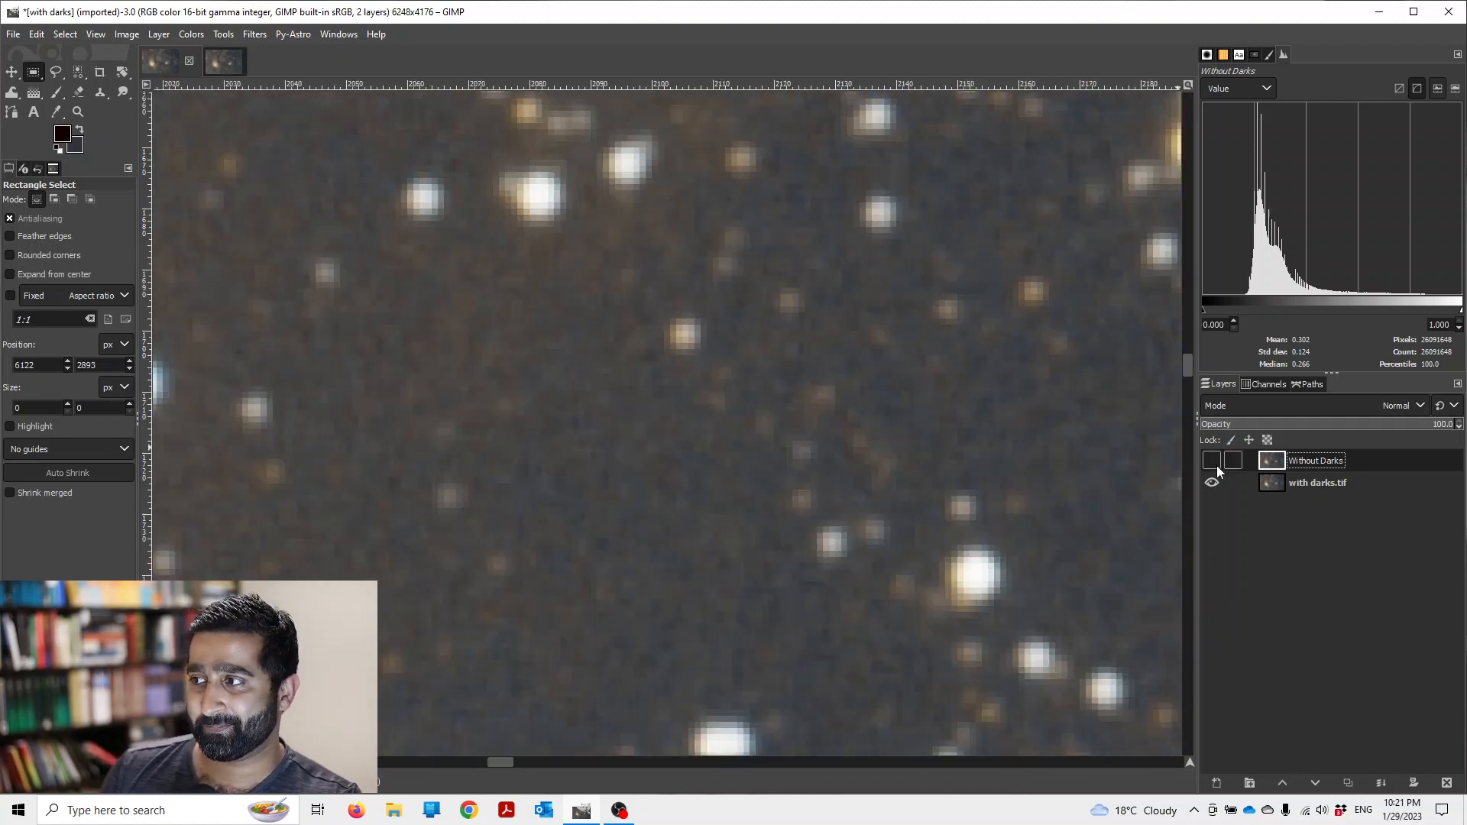
{"action": "left_click", "coordinate": [1210, 460]}
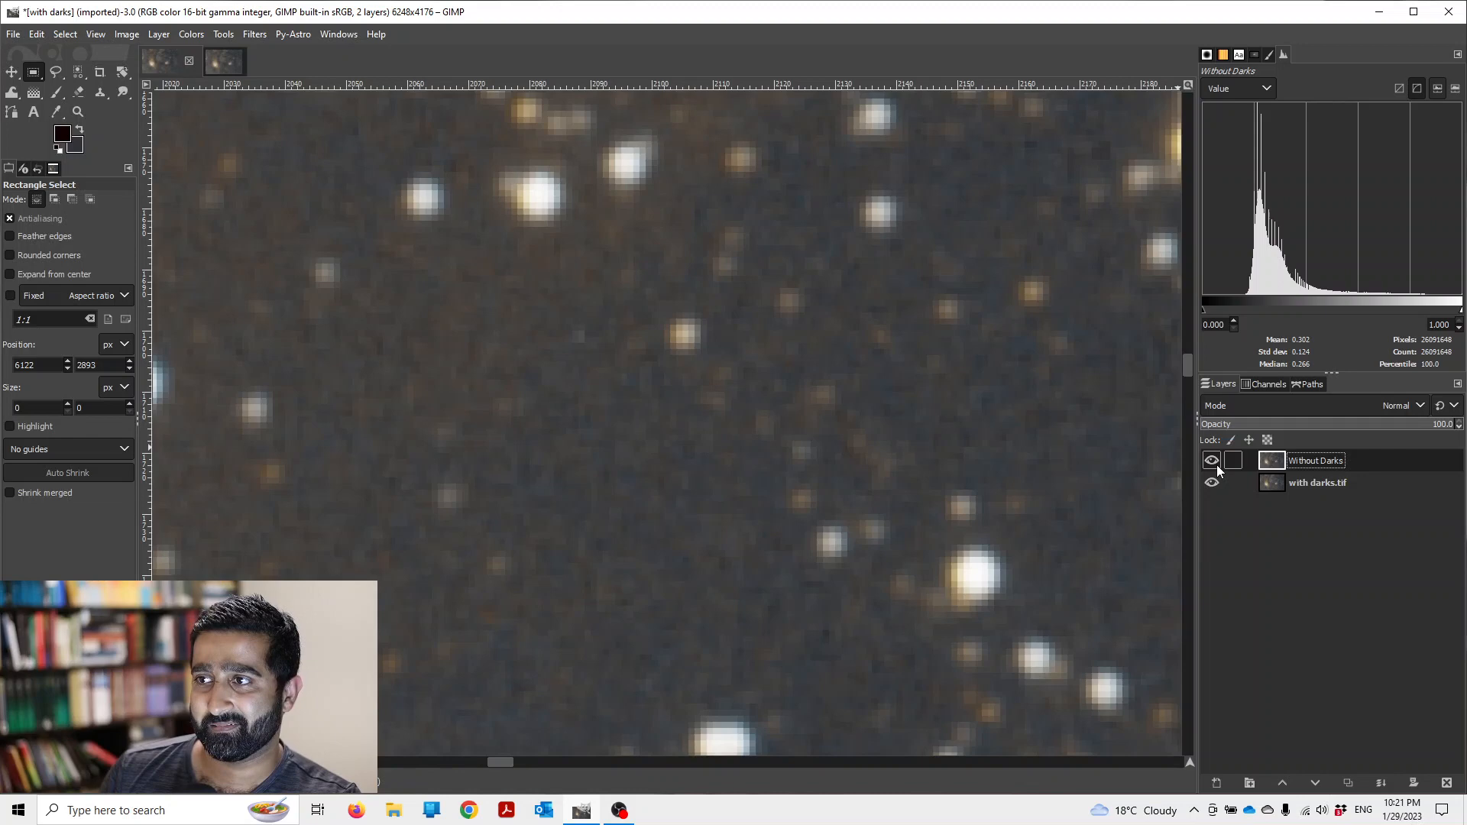
{"action": "left_click", "coordinate": [1210, 460]}
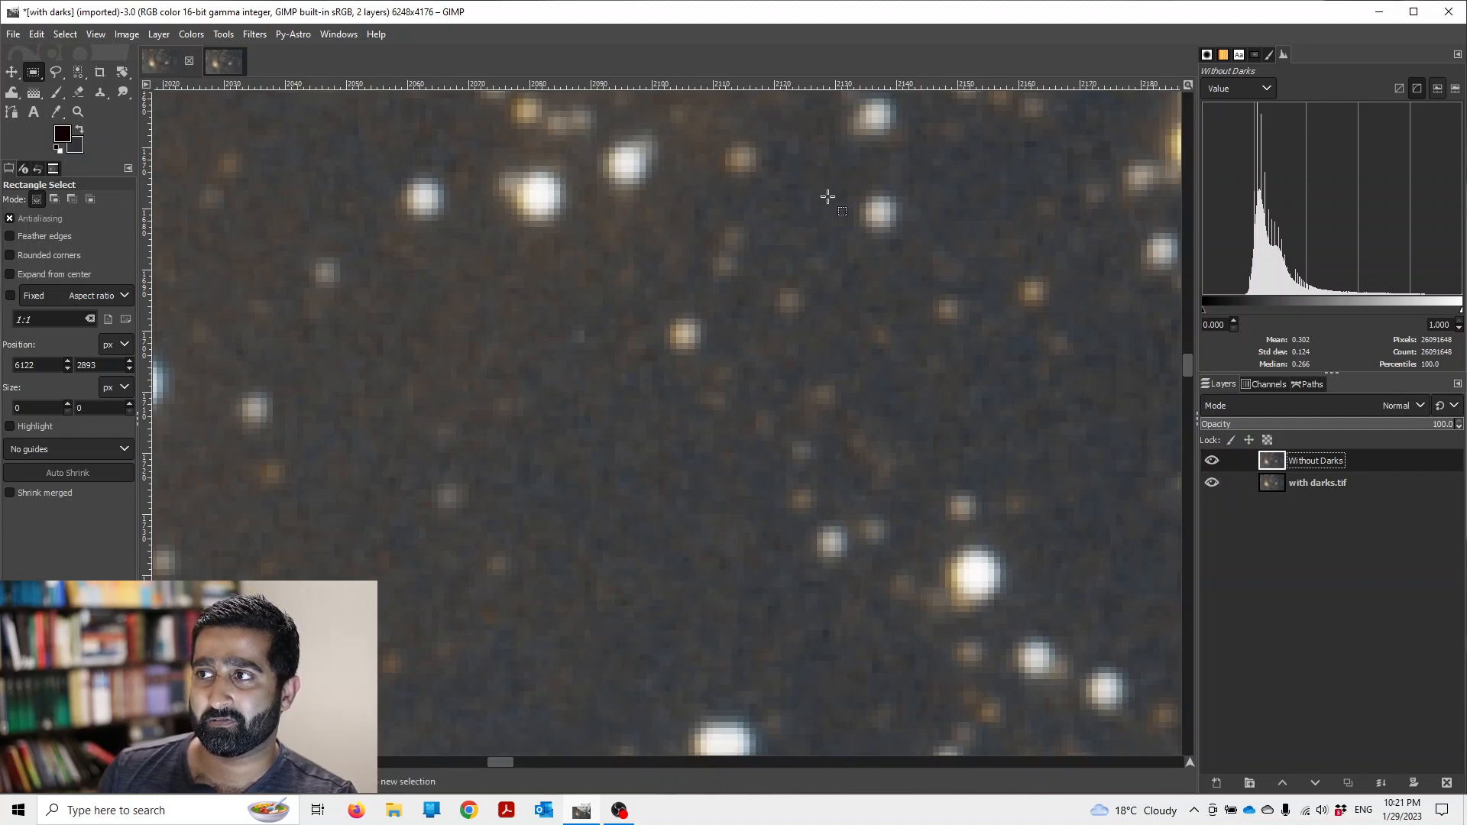
{"action": "left_click", "coordinate": [1212, 460]}
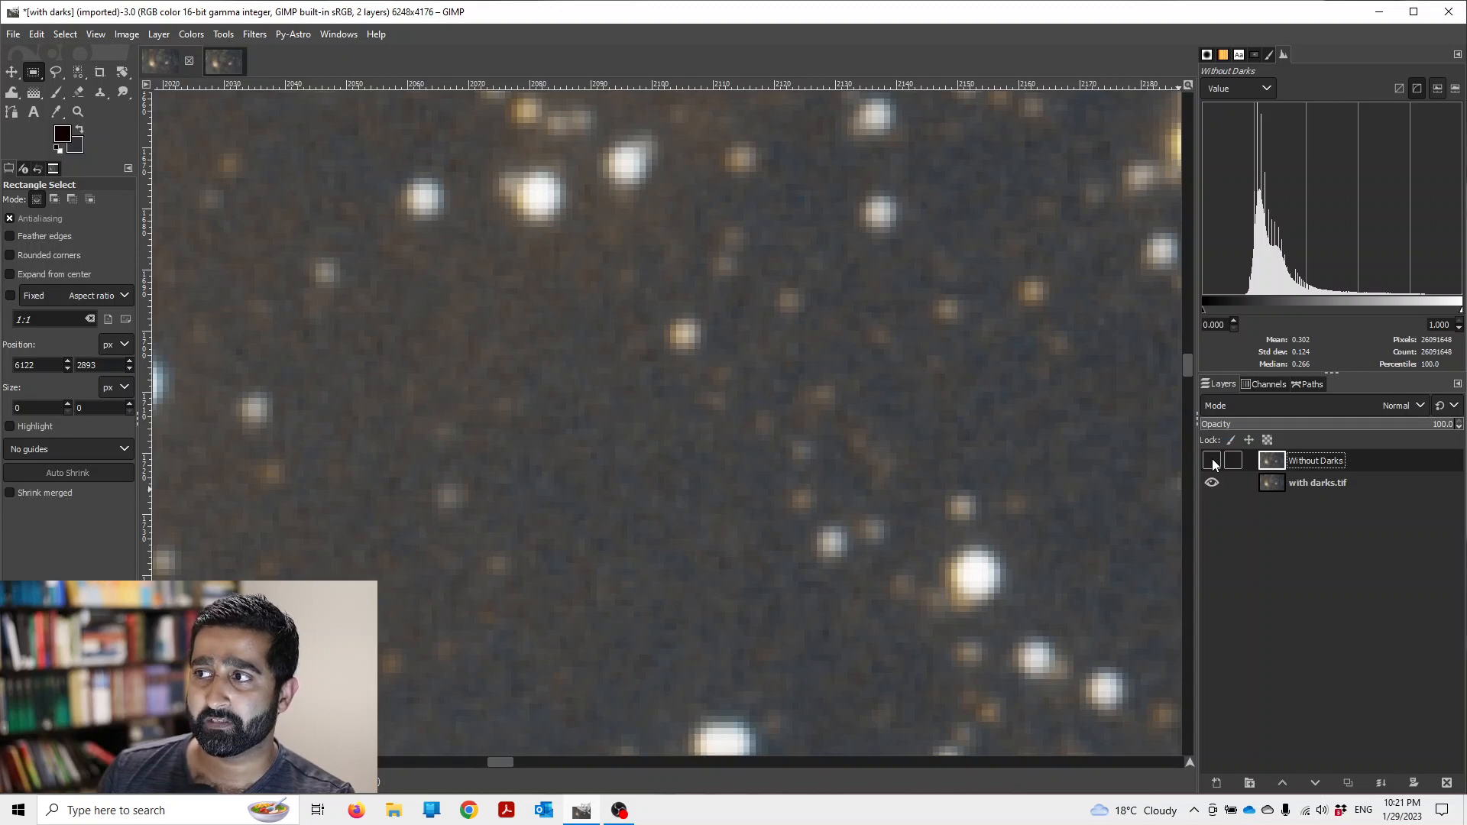
{"action": "left_click", "coordinate": [1212, 460]}
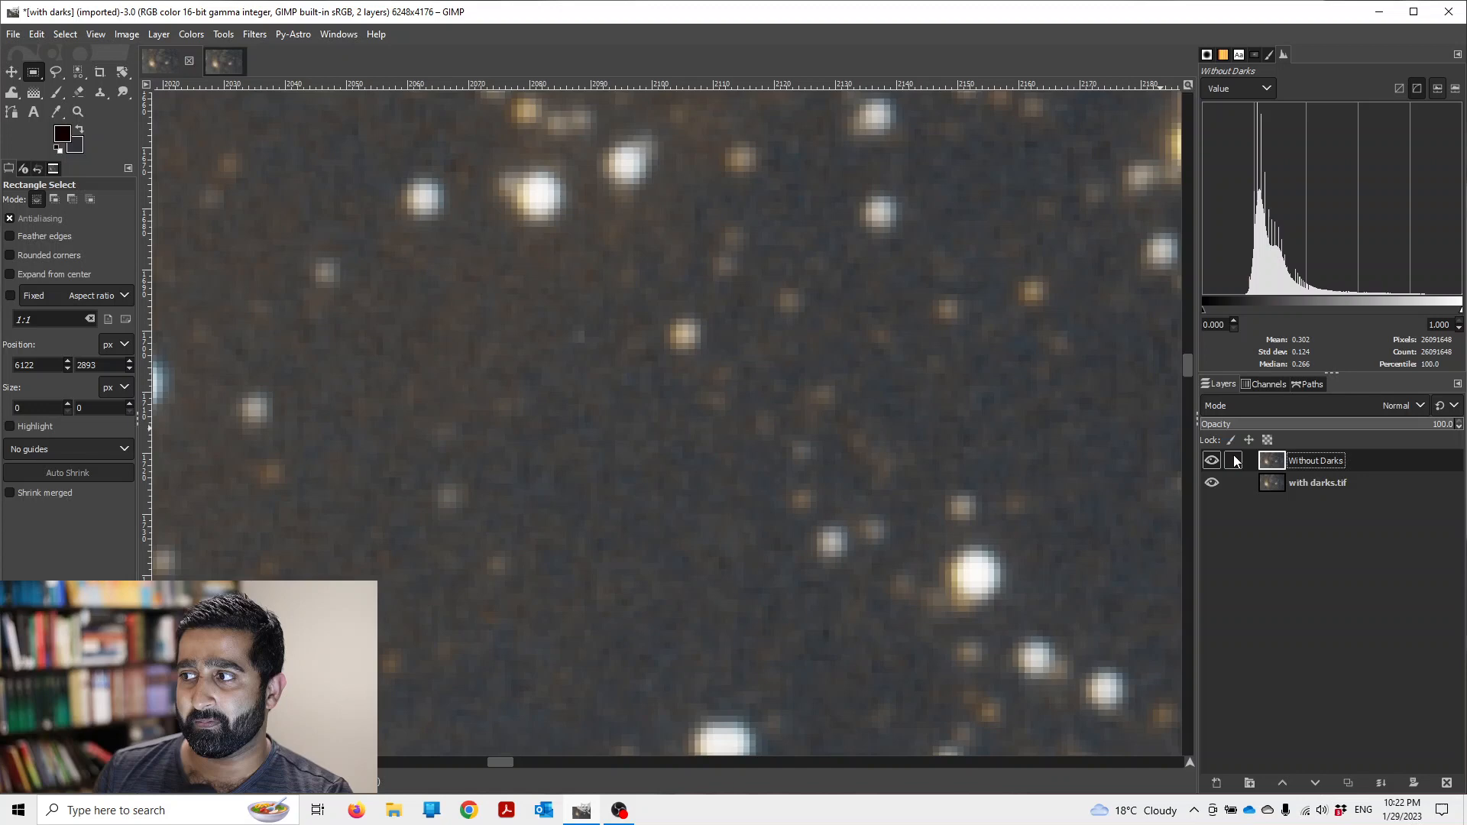
{"action": "left_click", "coordinate": [1234, 459]}
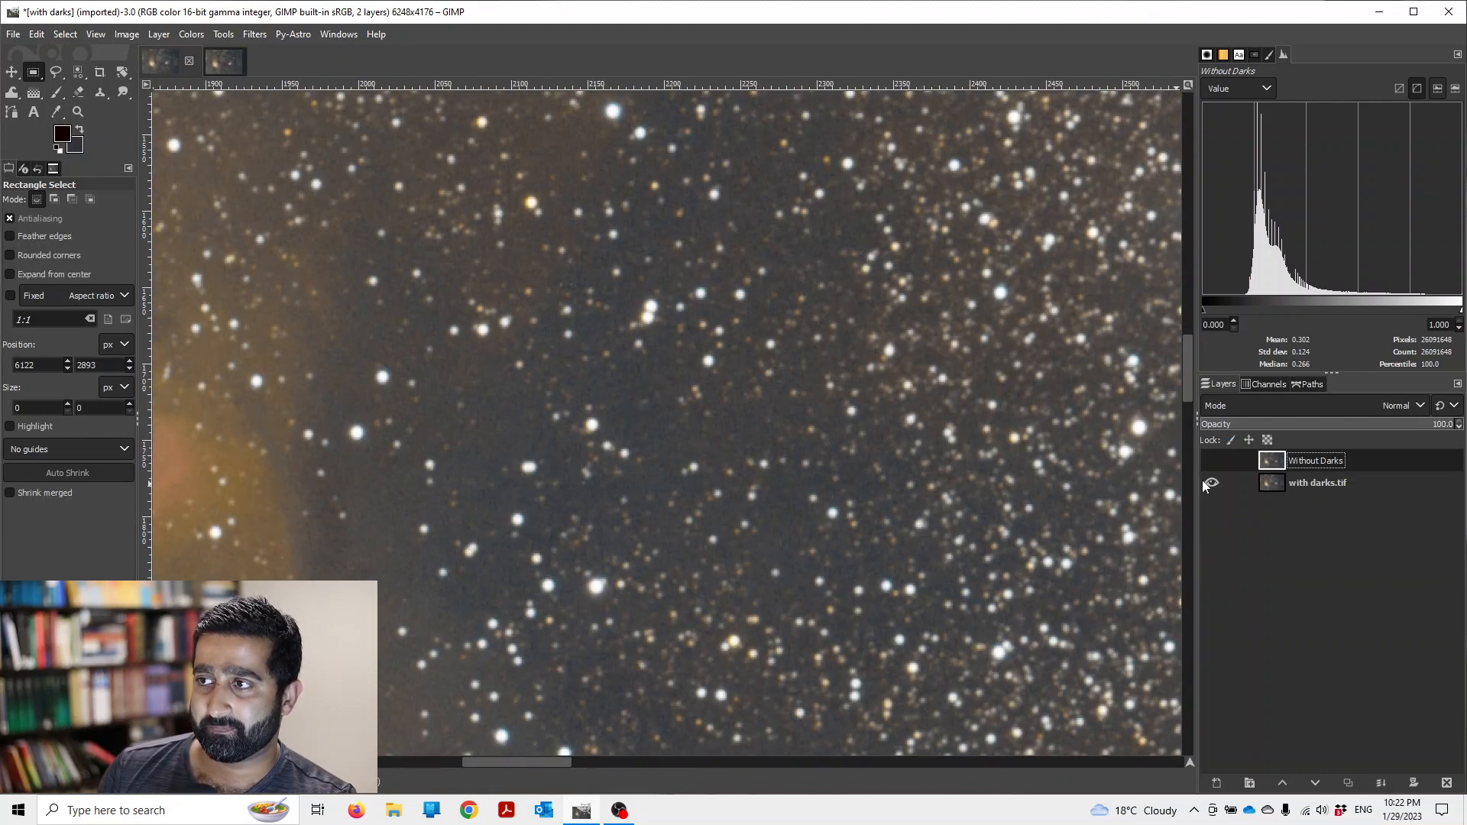
Compare the stacks on another star field and a bright star pair, leaving Without Darks hidden.
{"action": "left_click", "coordinate": [1212, 482]}
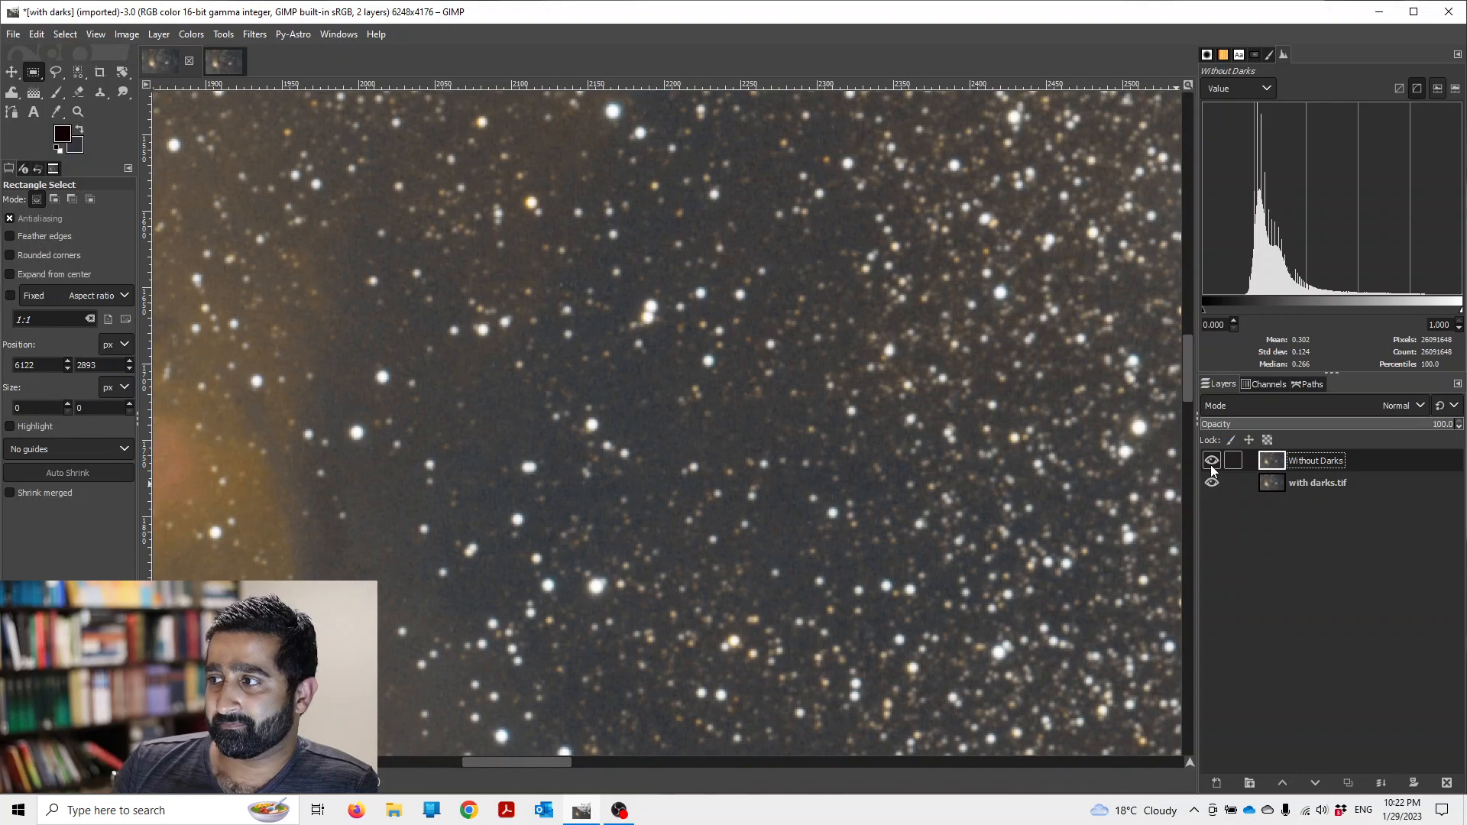
{"action": "left_click", "coordinate": [1212, 460]}
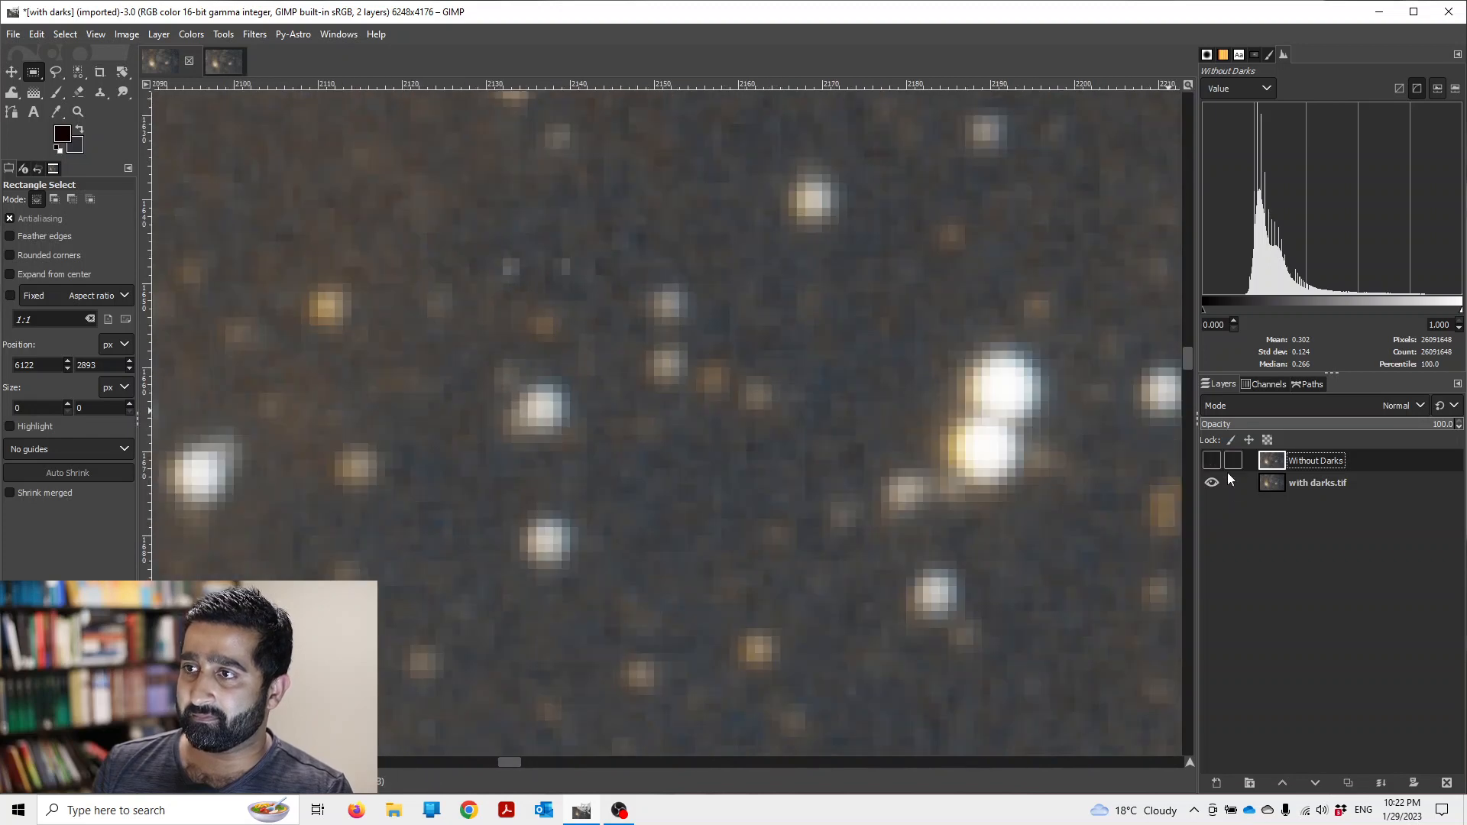
{"action": "left_click", "coordinate": [1212, 460]}
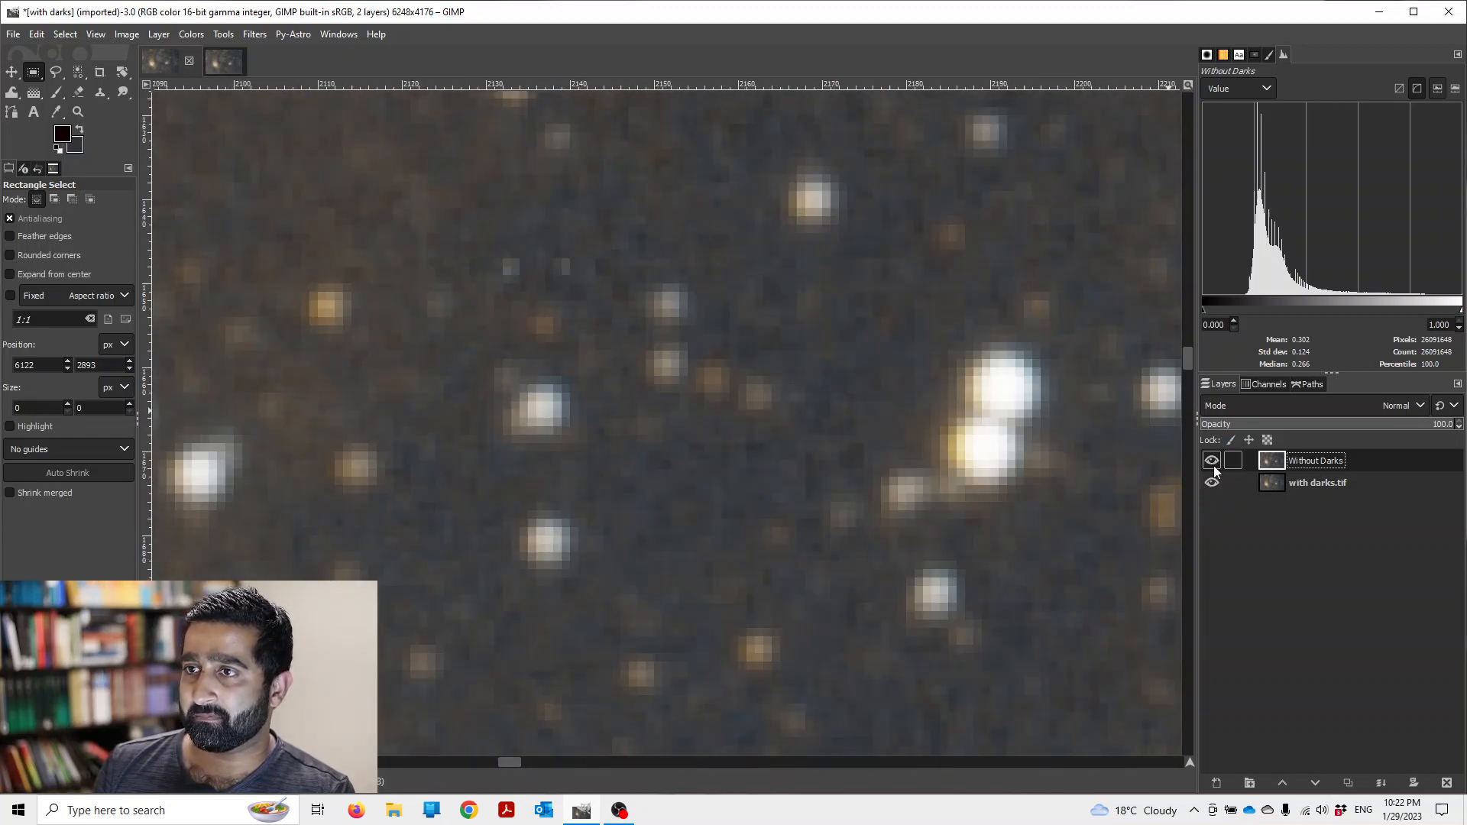
{"action": "left_click", "coordinate": [1210, 460]}
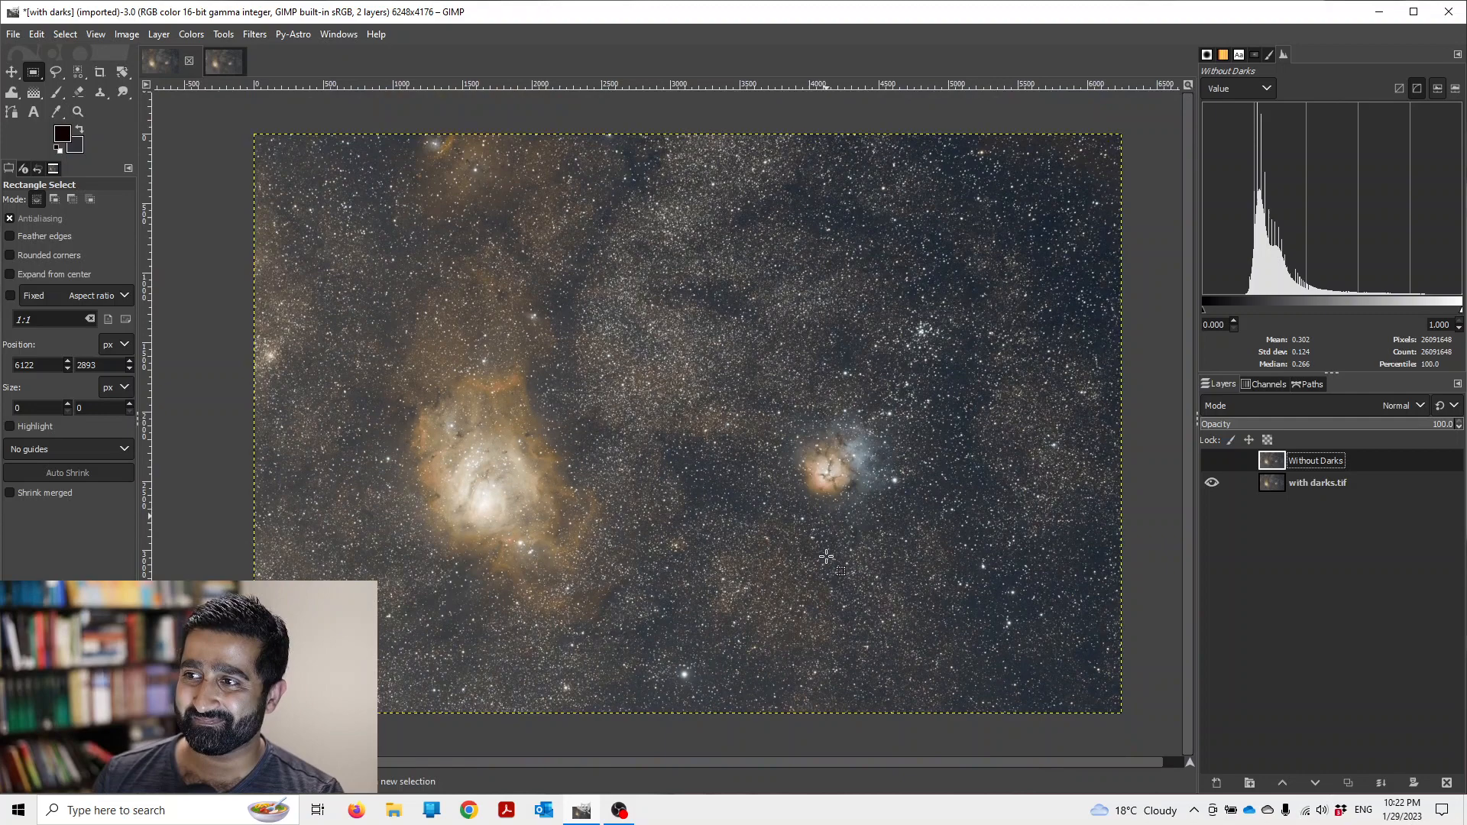
Make the Without Darks layer visible again over the full Lagoon and Trifid image.
{"action": "left_click", "coordinate": [1212, 482]}
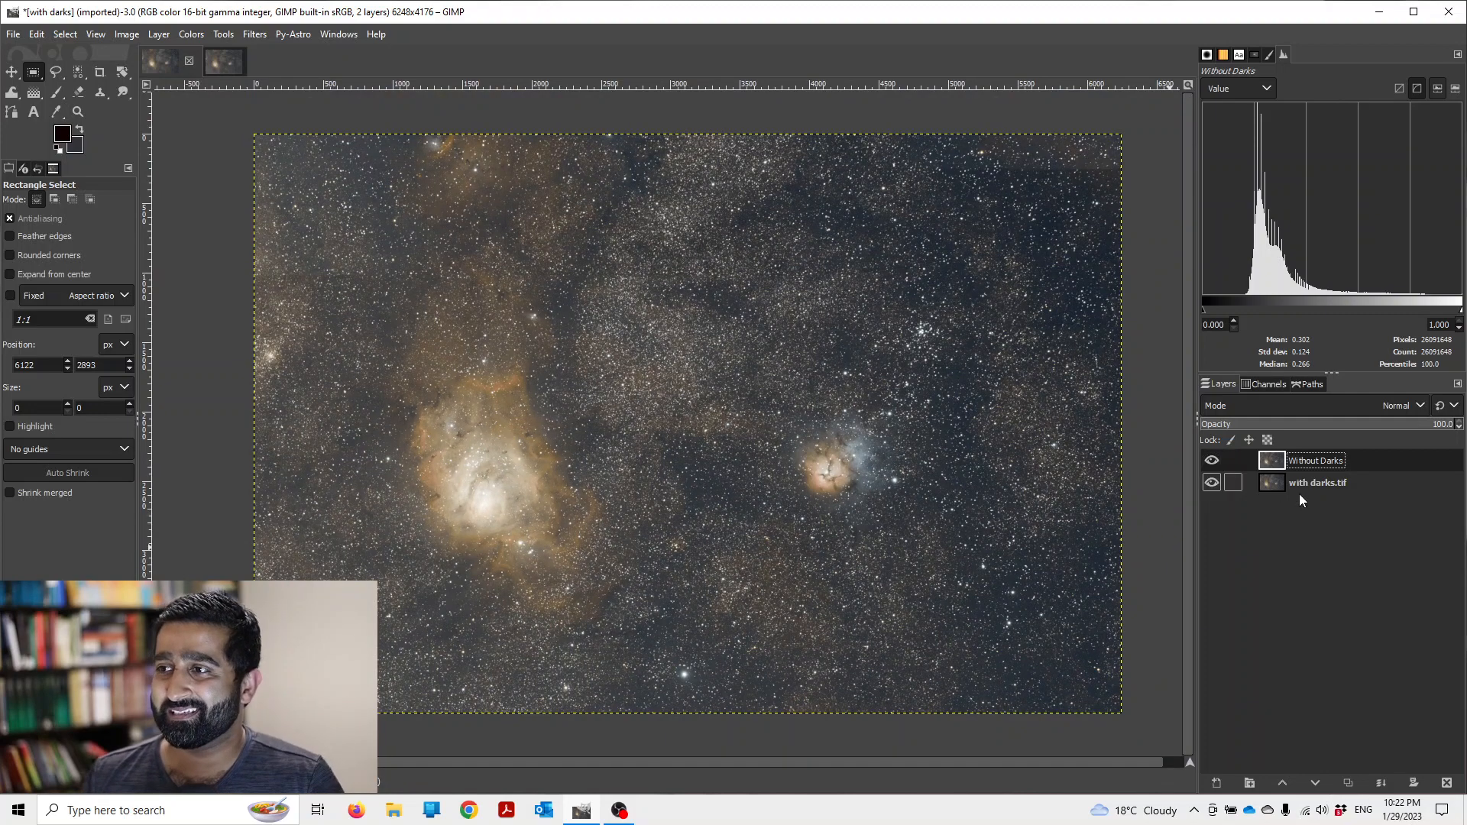